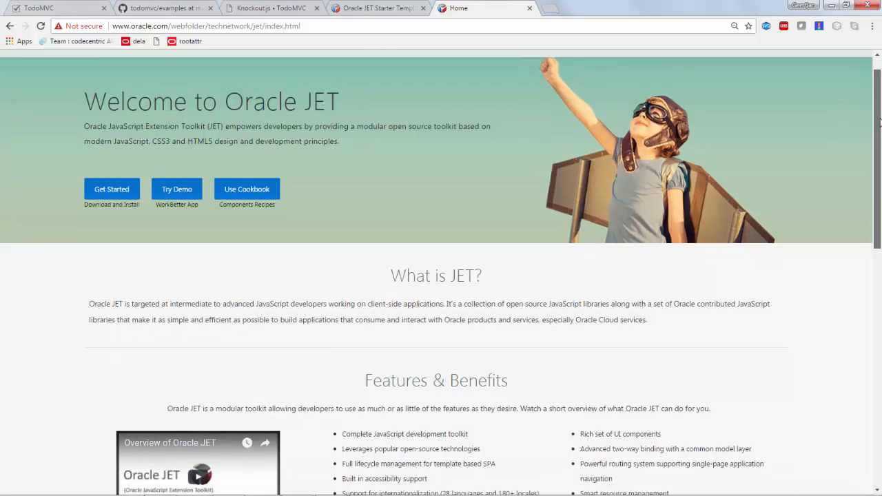
Scroll down and back up through the current browser page
{"action": "scroll", "scroll_direction": "down", "scroll_amount": 3}
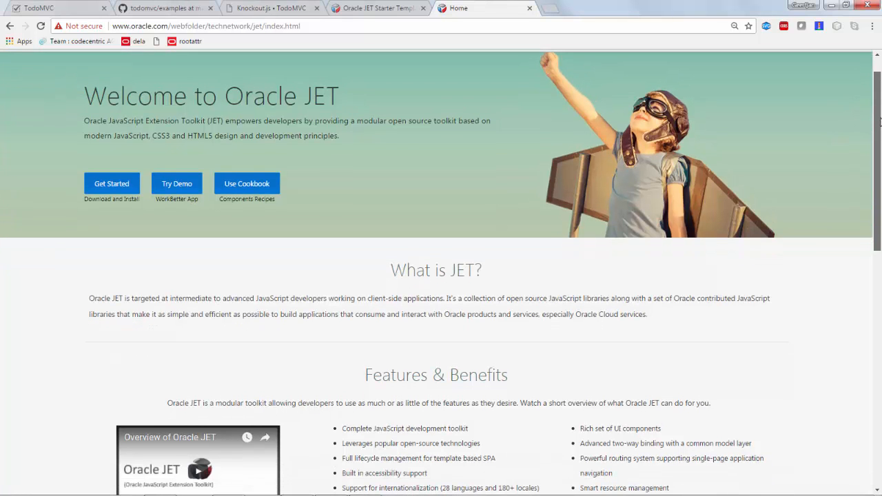
{"action": "scroll", "scroll_direction": "down", "scroll_amount": 3}
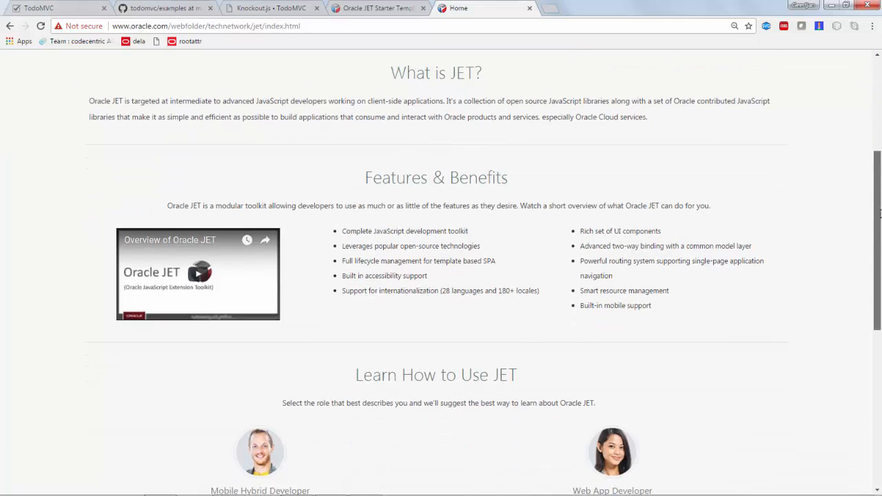
{"action": "scroll", "scroll_direction": "down", "scroll_amount": 3}
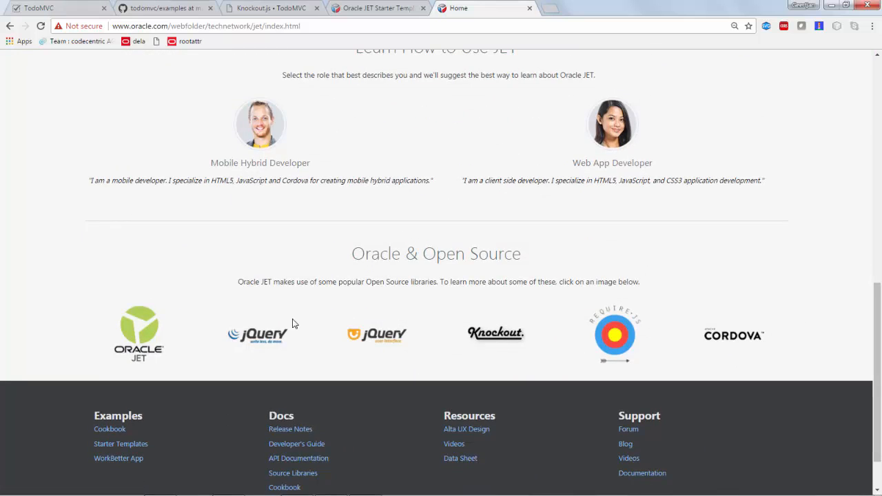
{"action": "mouse_move", "coordinate": [577, 260]}
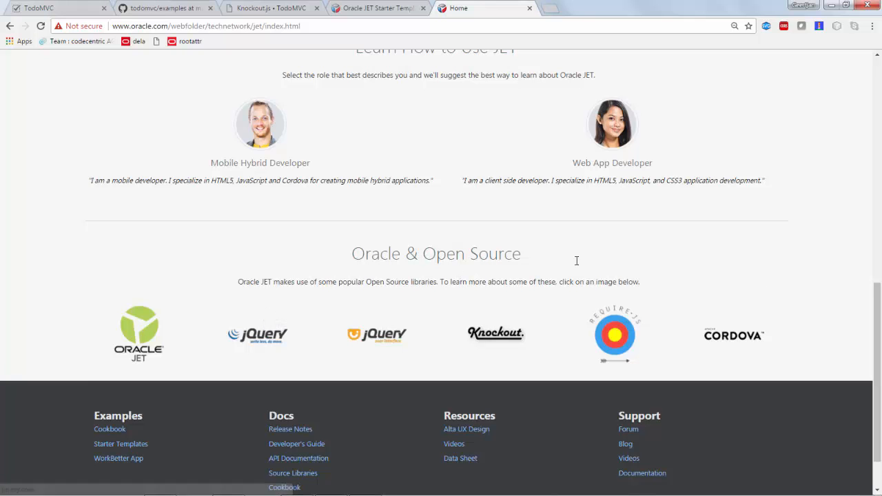
{"action": "scroll", "scroll_direction": "up", "scroll_amount": 3}
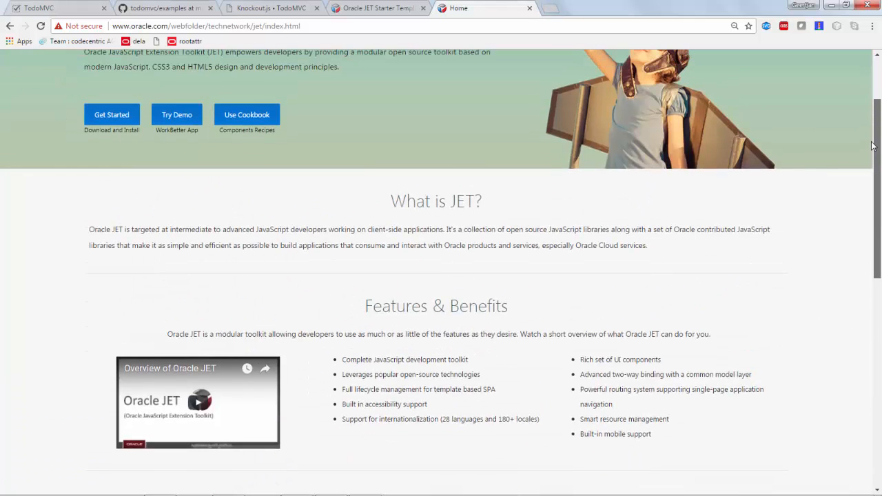
{"action": "scroll", "scroll_direction": "up", "scroll_amount": 3}
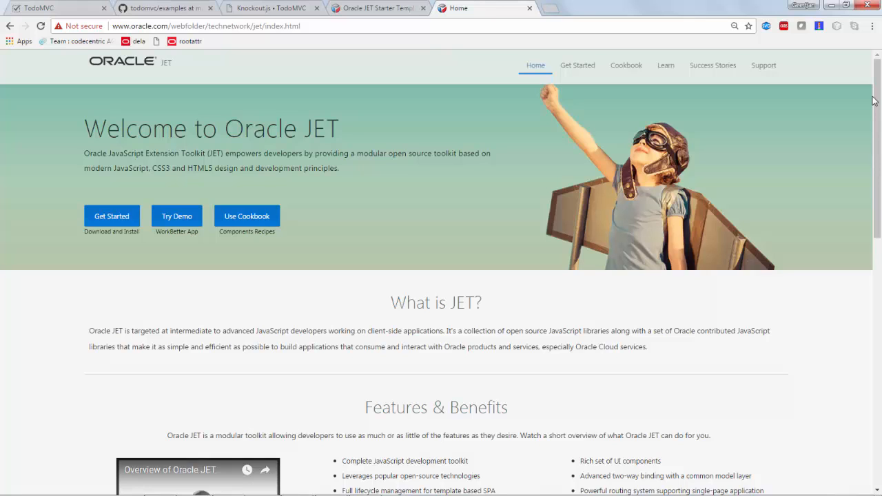
{"action": "mouse_move", "coordinate": [455, 112]}
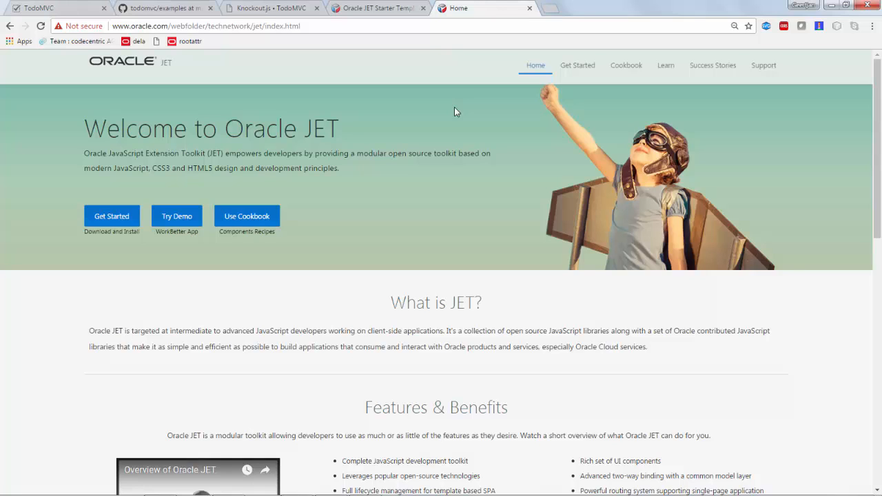
Switch to another browser tab and scroll through its contents
{"action": "left_click", "coordinate": [45, 8]}
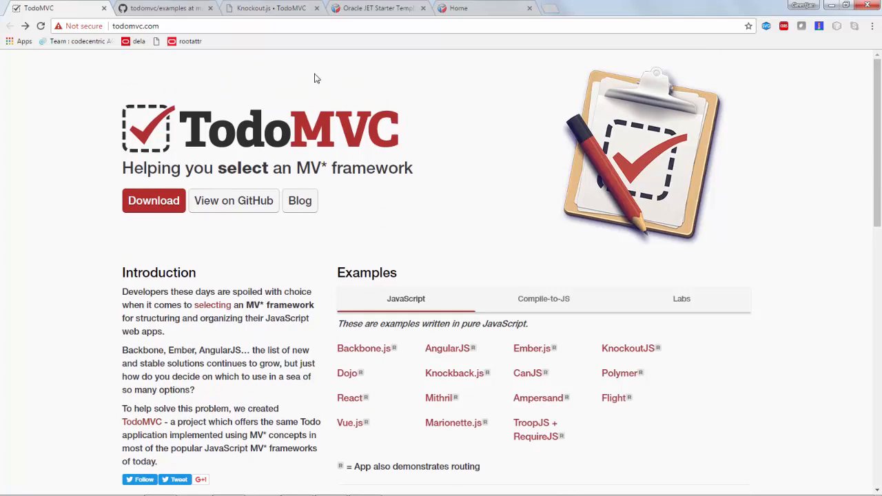
{"action": "scroll", "scroll_direction": "down", "scroll_amount": 3}
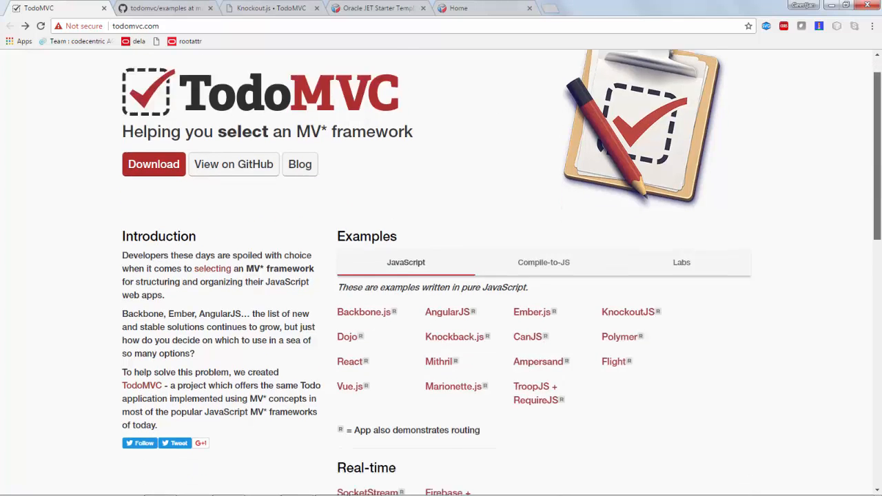
{"action": "scroll", "scroll_direction": "down", "scroll_amount": 3}
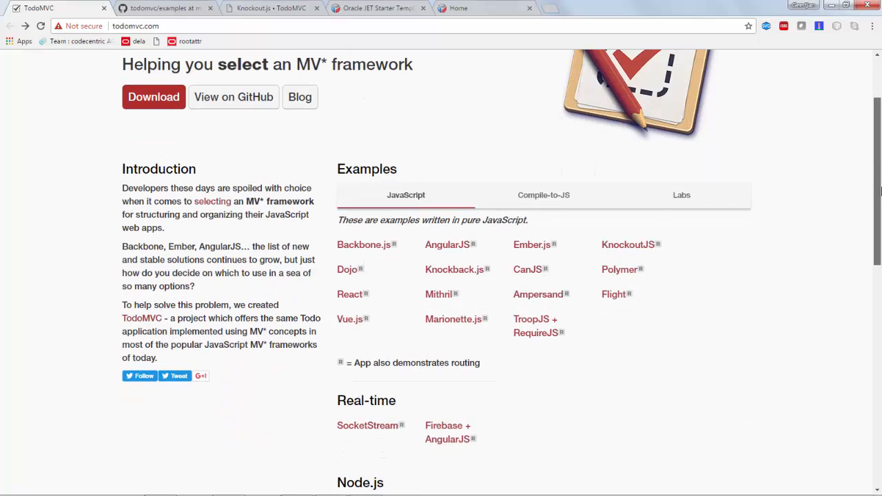
{"action": "scroll", "scroll_direction": "down", "scroll_amount": 3}
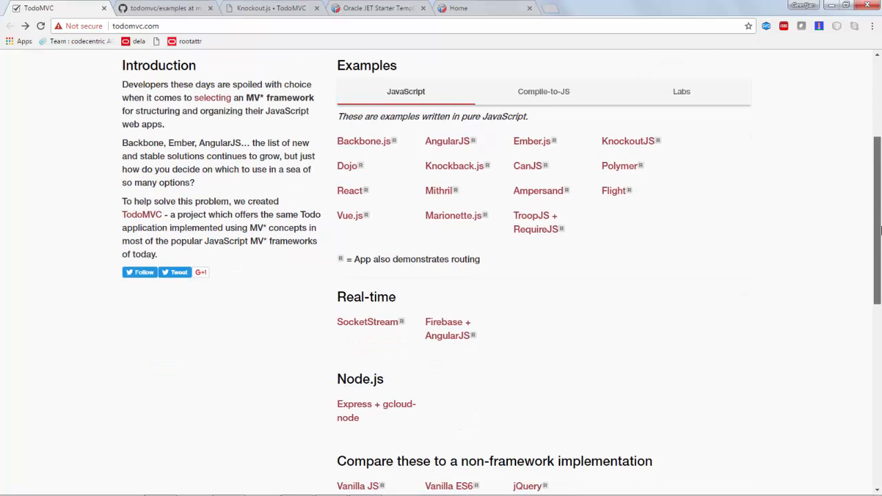
{"action": "scroll", "scroll_direction": "down", "scroll_amount": 3}
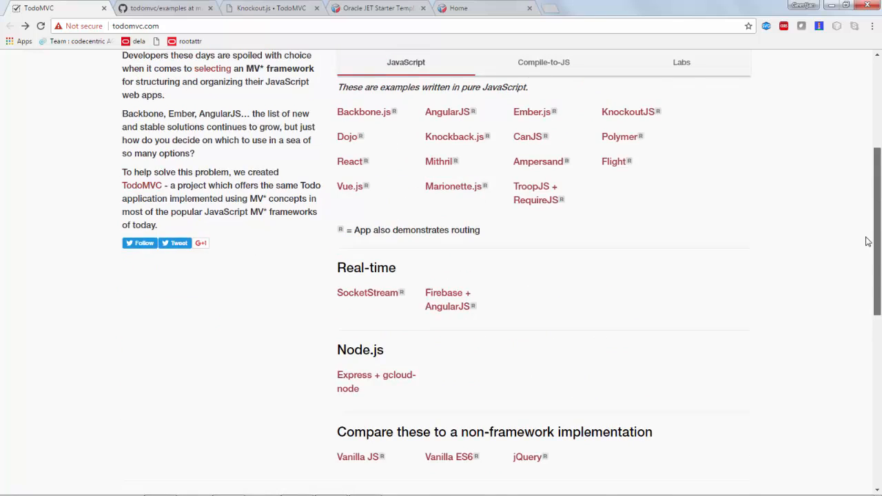
{"action": "scroll", "scroll_direction": "up", "scroll_amount": 3}
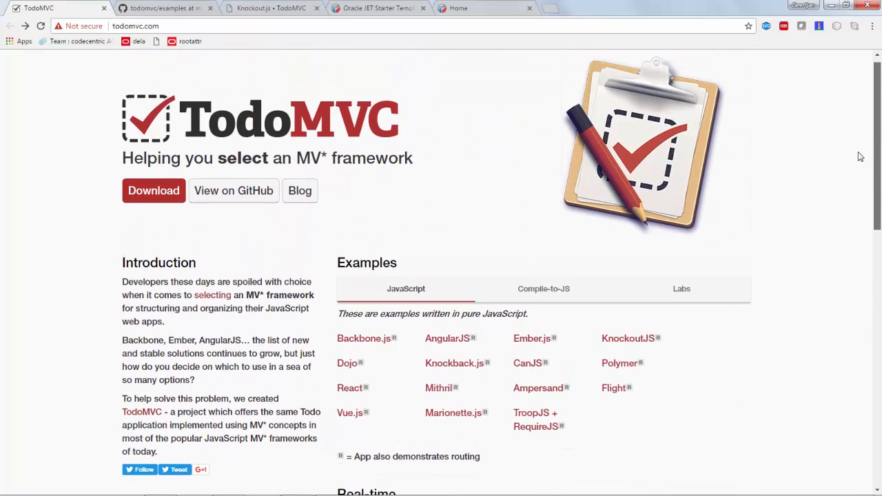
{"action": "mouse_move", "coordinate": [778, 200]}
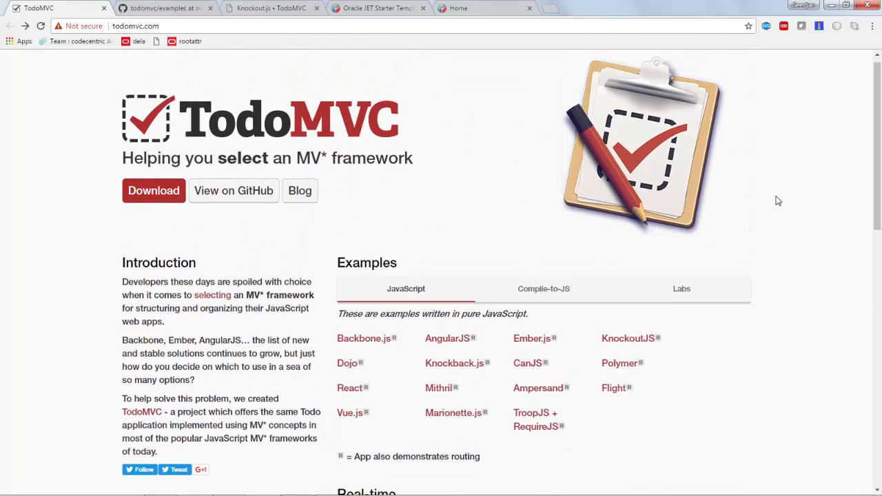
{"action": "mouse_move", "coordinate": [522, 244]}
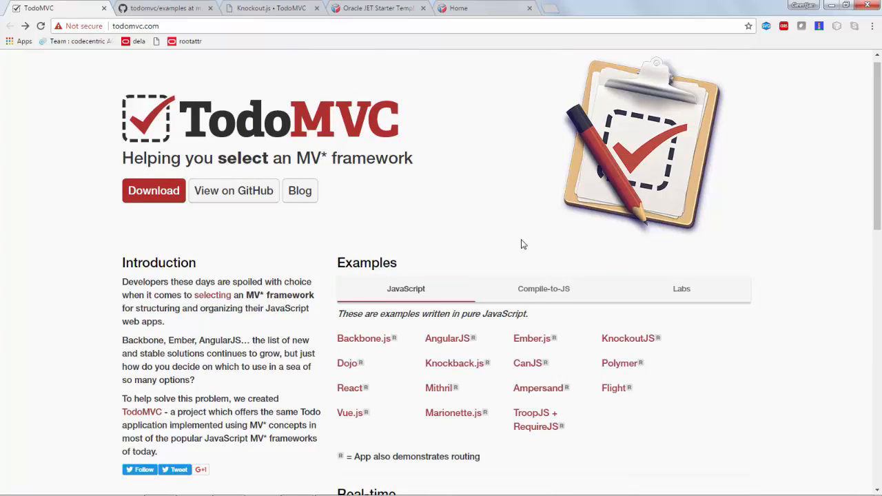
{"action": "mouse_move", "coordinate": [268, 246]}
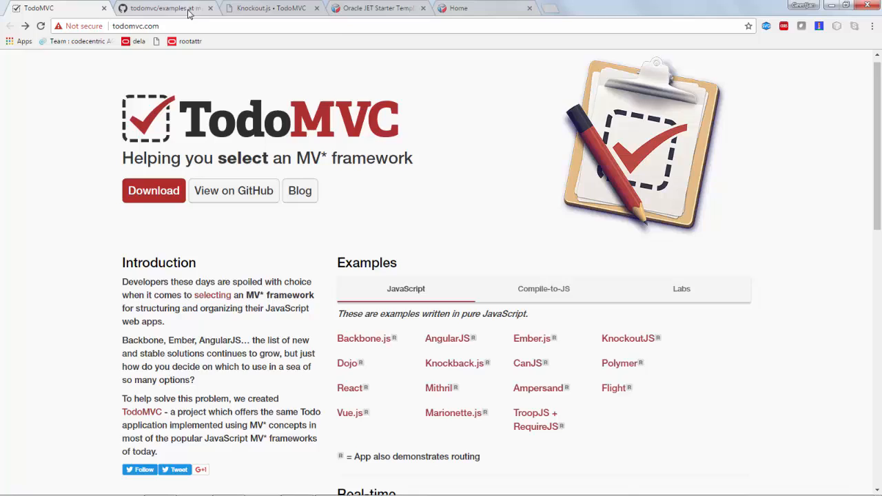
Switch to the todomvc examples folder tab and scroll through the framework folders
{"action": "left_click", "coordinate": [162, 8]}
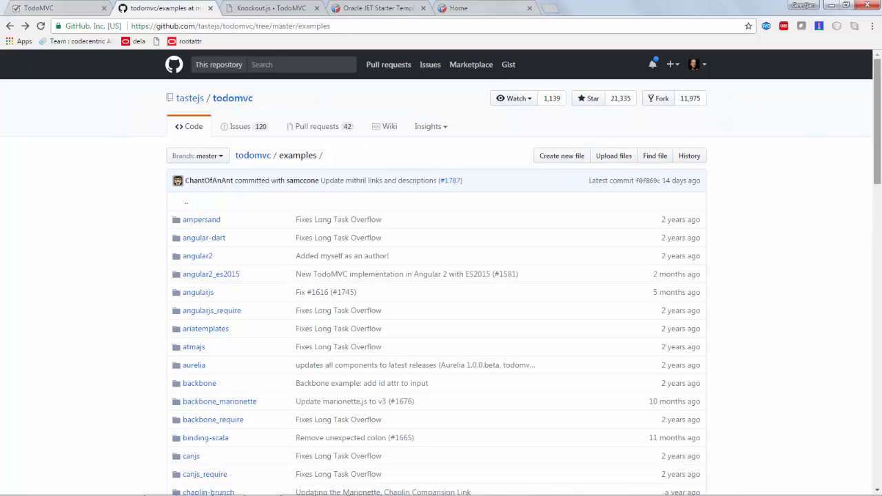
{"action": "scroll", "scroll_direction": "down", "scroll_amount": 3}
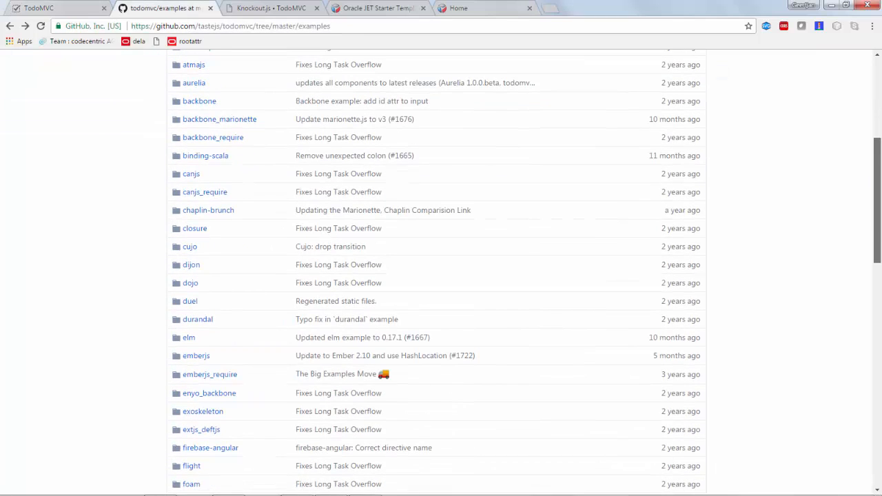
{"action": "scroll", "scroll_direction": "down", "scroll_amount": 3}
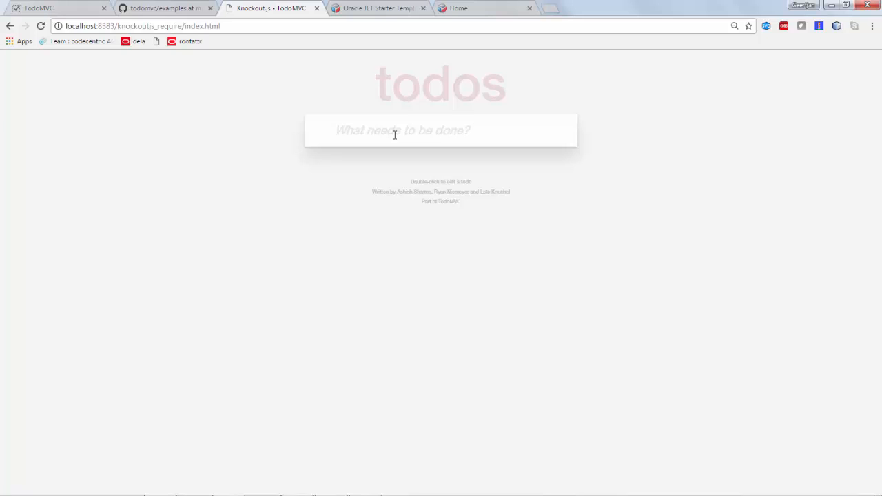
Add three todos, including 'do shopping' and 'do something else'
{"action": "type", "text": "do sho"}
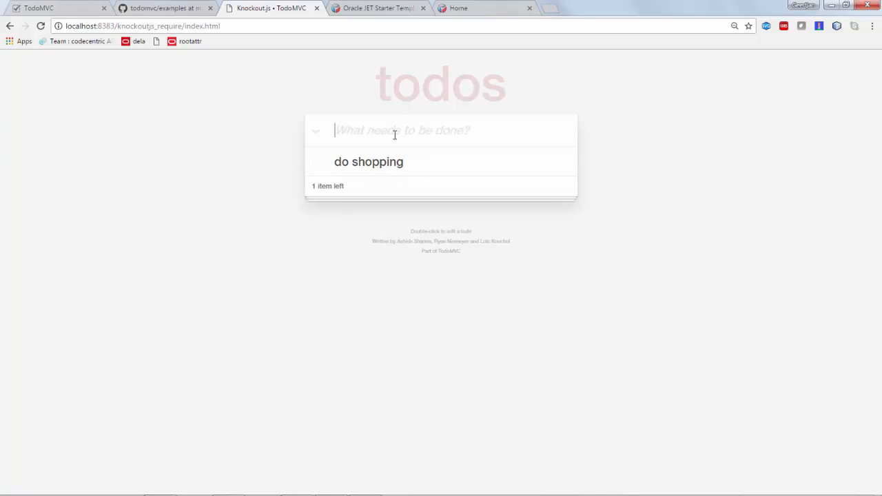
{"action": "type", "text": "do someth"}
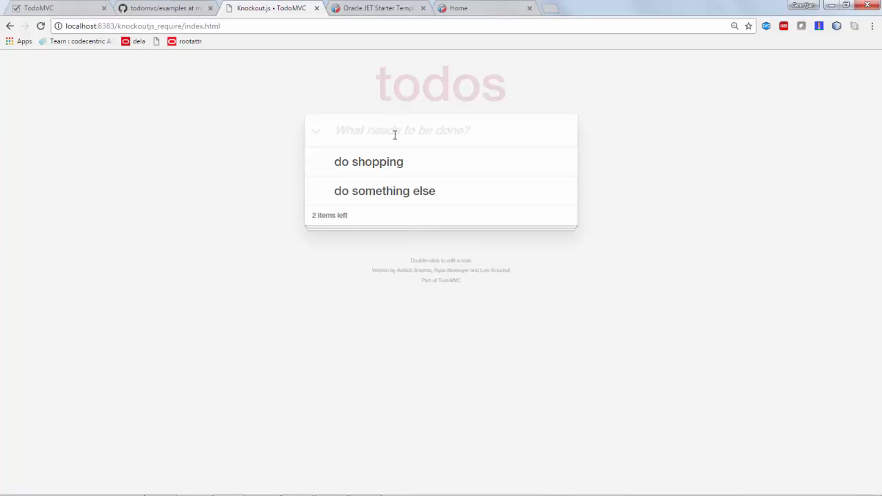
{"action": "type", "text": "work on a scr"}
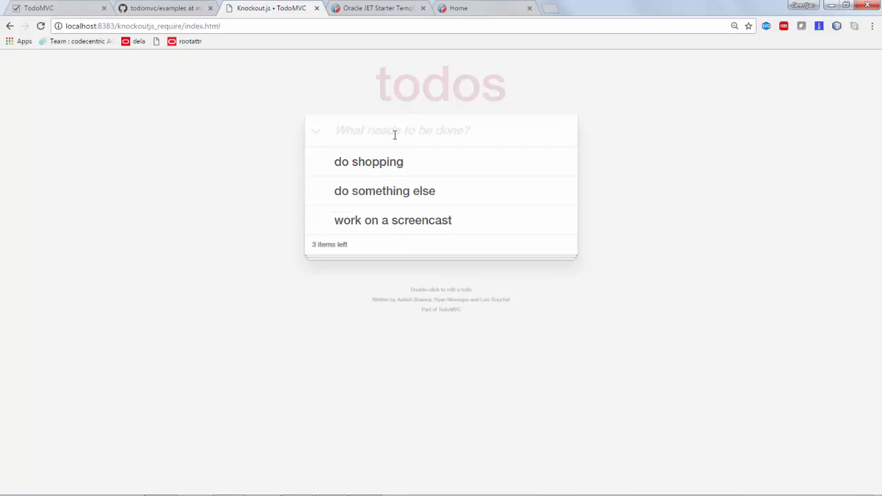
{"action": "mouse_move", "coordinate": [351, 195]}
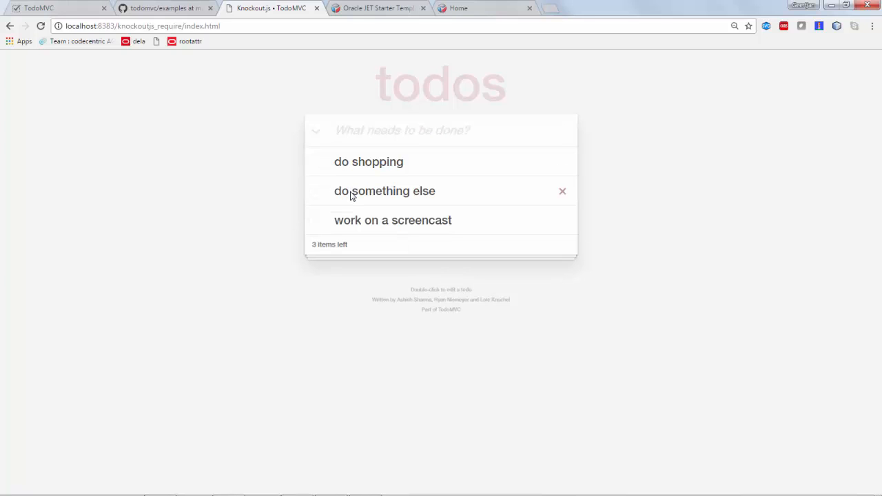
Edit, complete and remove todos until only 'do shopping' remains, then switch to Oracle JET
{"action": "double_click", "coordinate": [384, 191]}
{"action": "type", "text": "..."}
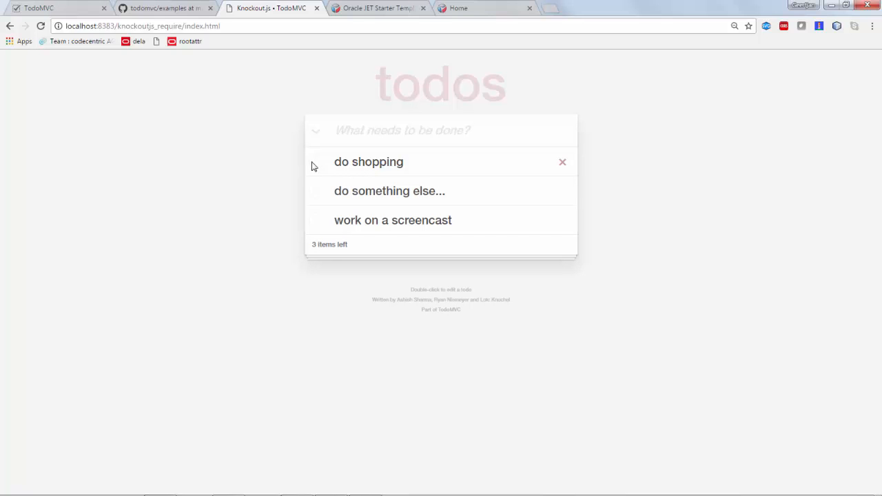
{"action": "mouse_move", "coordinate": [317, 195]}
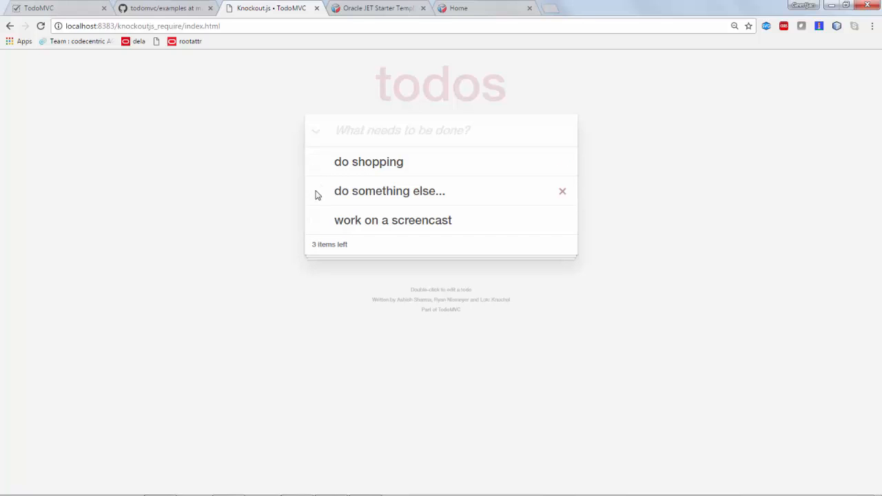
{"action": "left_click", "coordinate": [316, 191]}
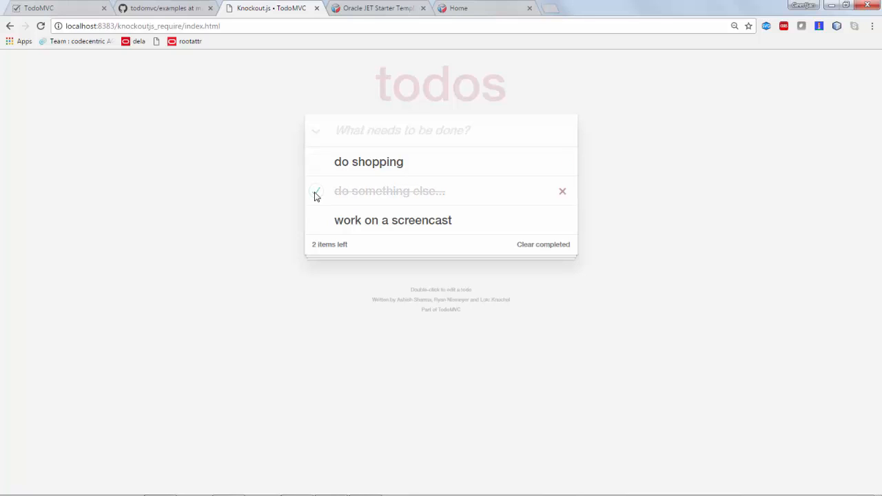
{"action": "left_click", "coordinate": [317, 191]}
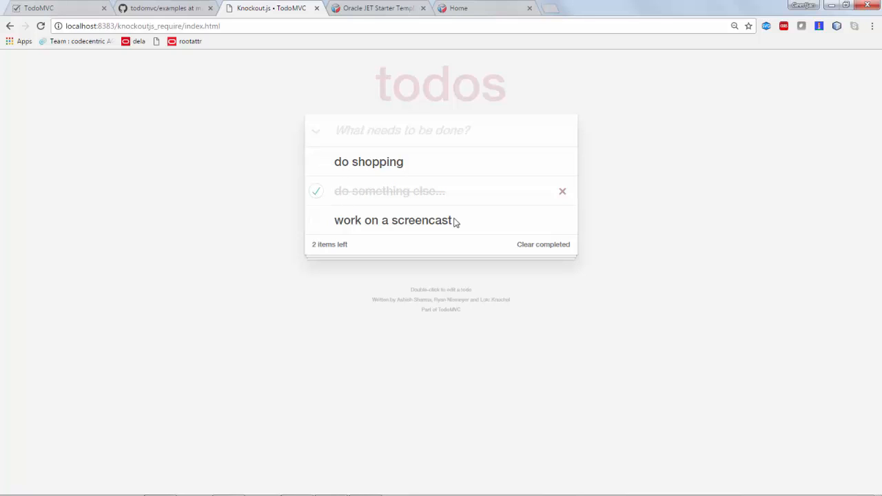
{"action": "left_click", "coordinate": [544, 244]}
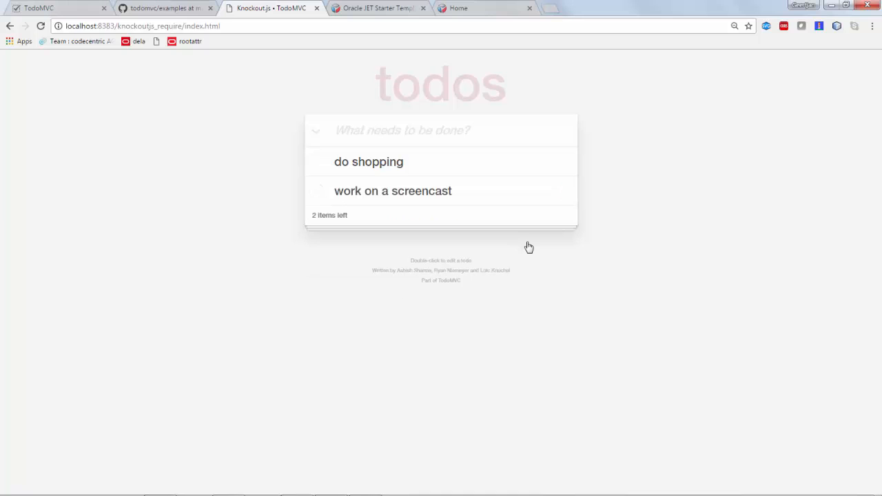
{"action": "mouse_move", "coordinate": [564, 193]}
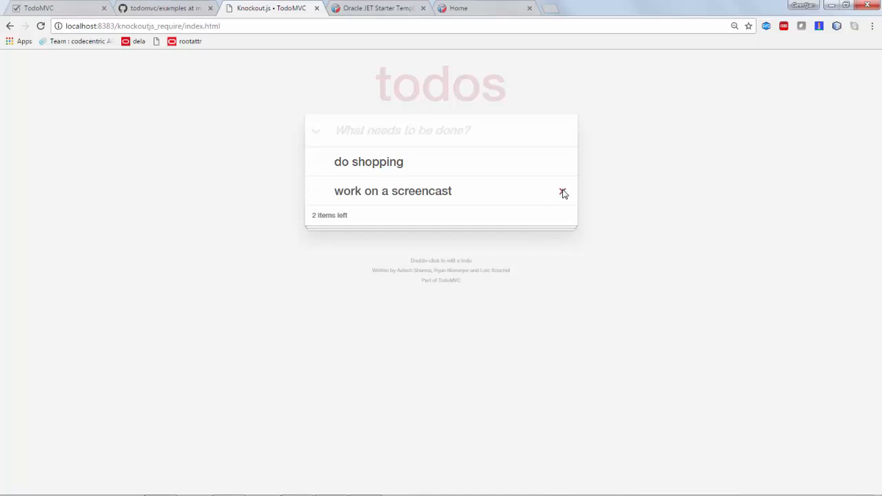
{"action": "left_click", "coordinate": [563, 190]}
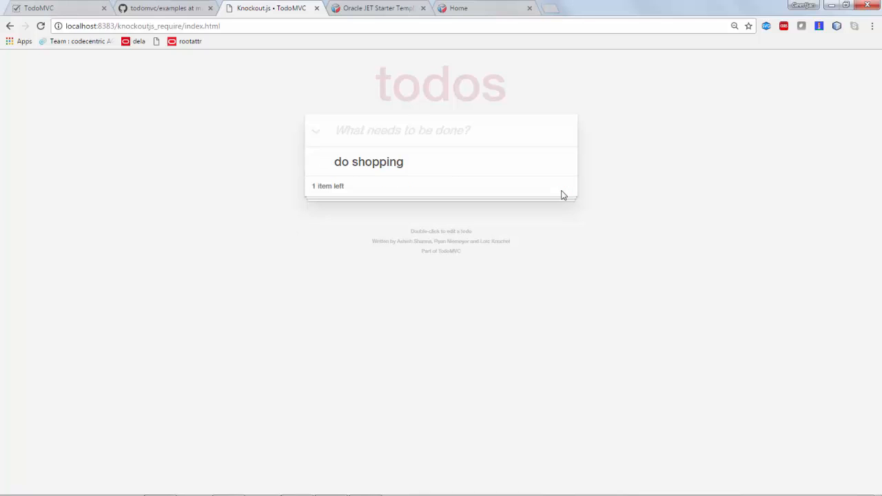
{"action": "mouse_move", "coordinate": [432, 268]}
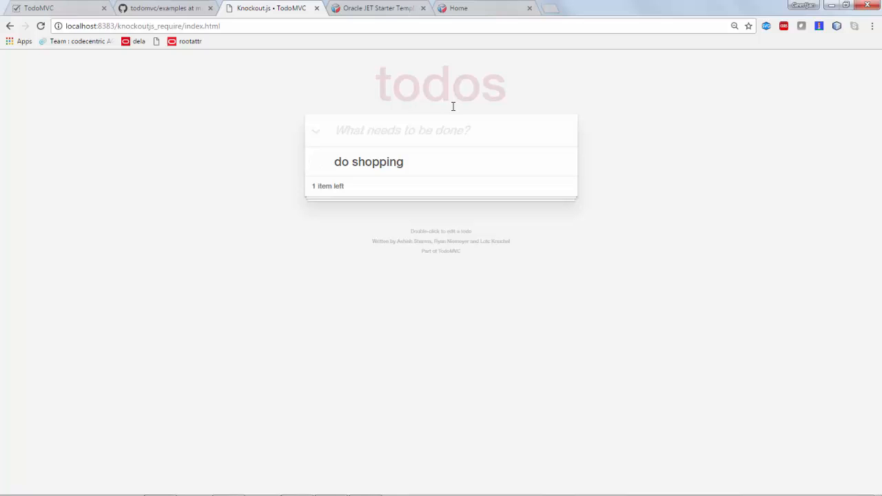
{"action": "left_click", "coordinate": [376, 8]}
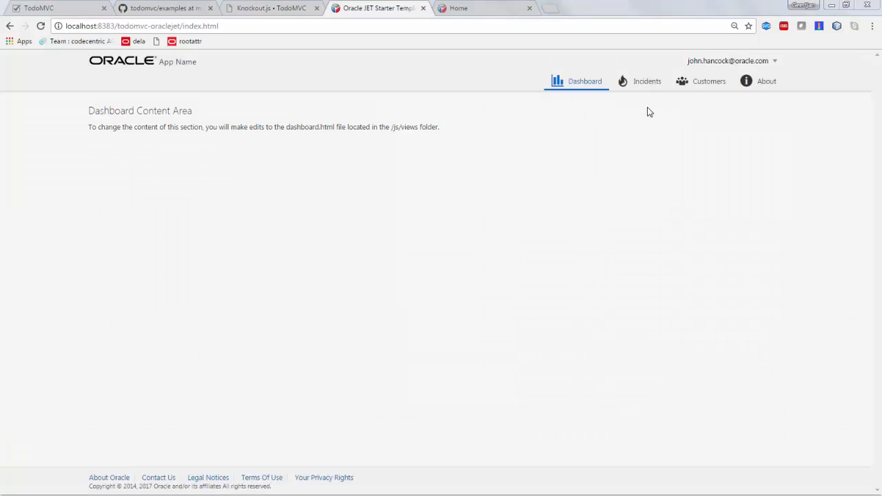
Visit the Incidents, Customers, About and Dashboard pages of the starter app
{"action": "left_click", "coordinate": [646, 80]}
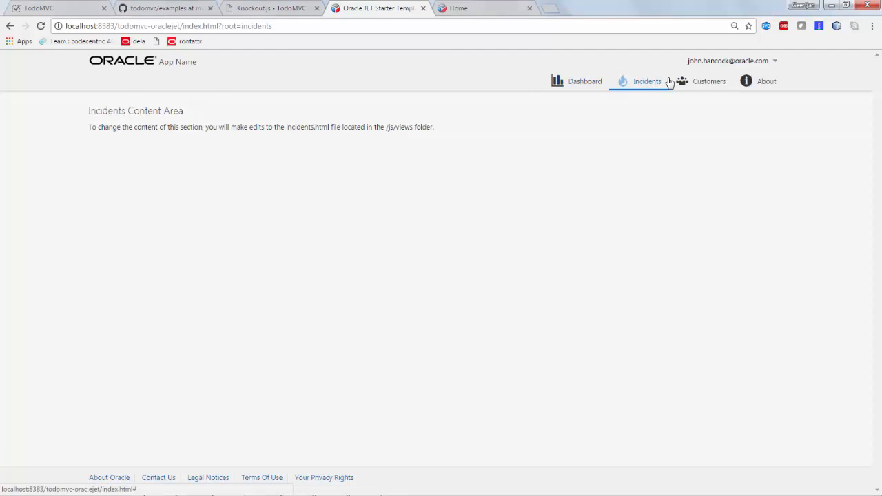
{"action": "left_click", "coordinate": [709, 81]}
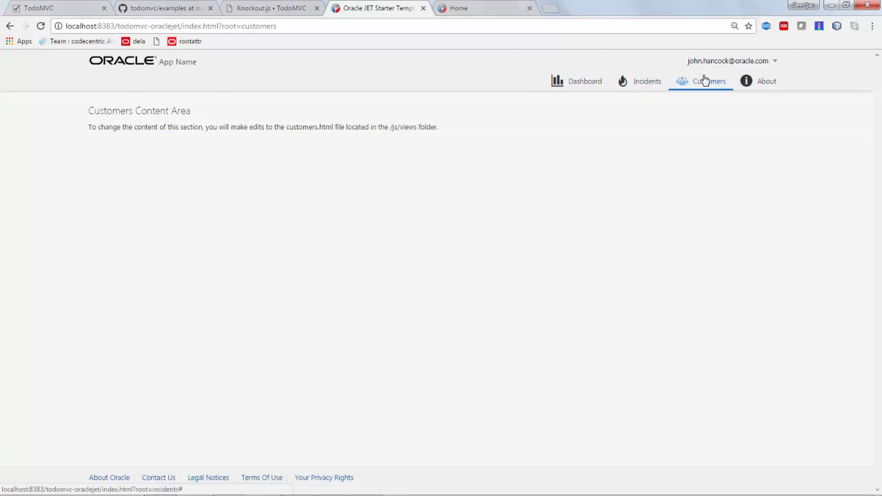
{"action": "left_click", "coordinate": [767, 81]}
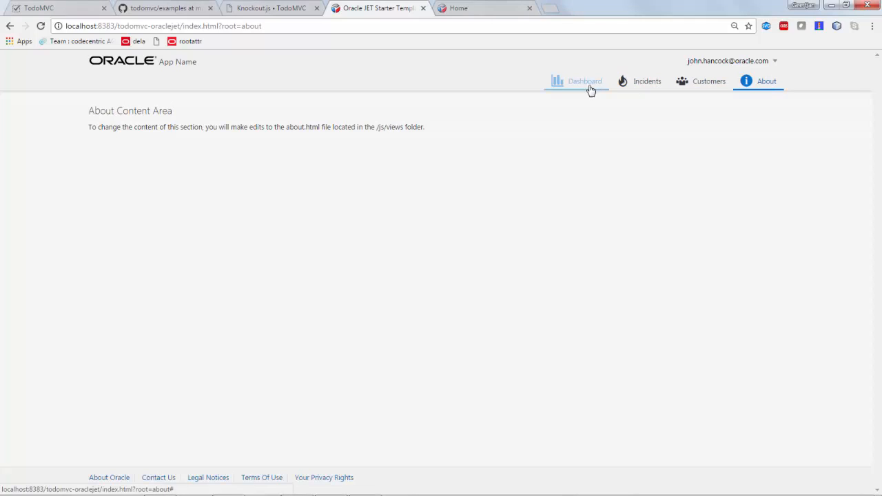
{"action": "left_click", "coordinate": [585, 81]}
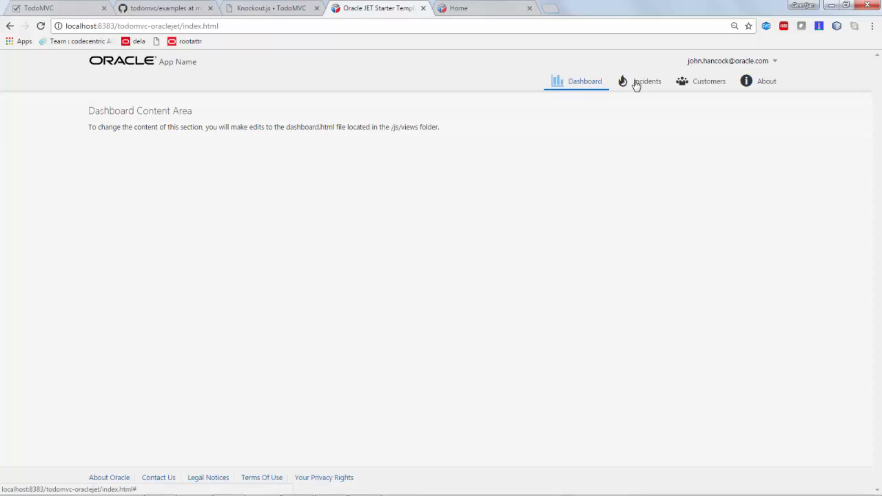
{"action": "left_click", "coordinate": [647, 81]}
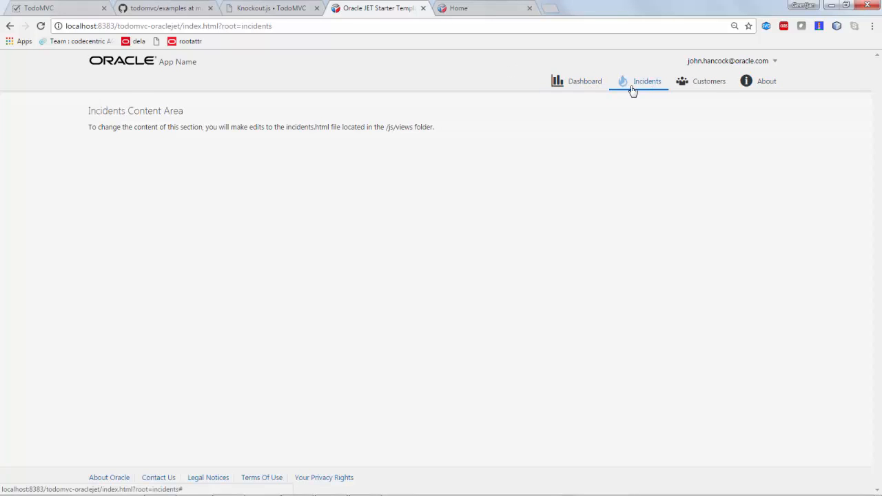
{"action": "left_click", "coordinate": [708, 80]}
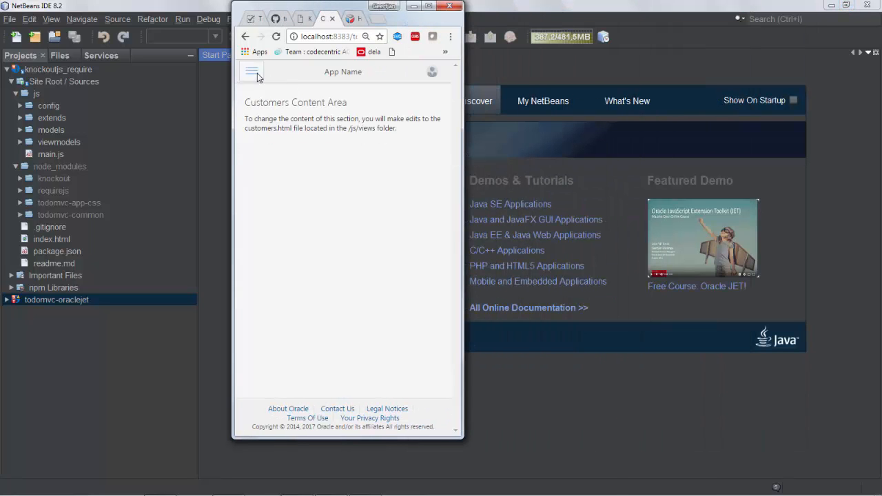
Open Incidents from the narrow-layout drawer, then maximize and revisit Customers and Dashboard
{"action": "left_click", "coordinate": [252, 71]}
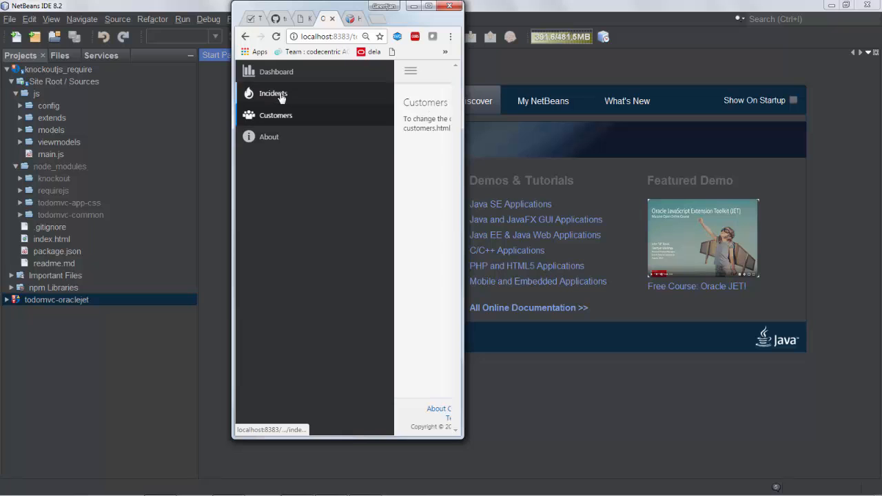
{"action": "left_click", "coordinate": [273, 93]}
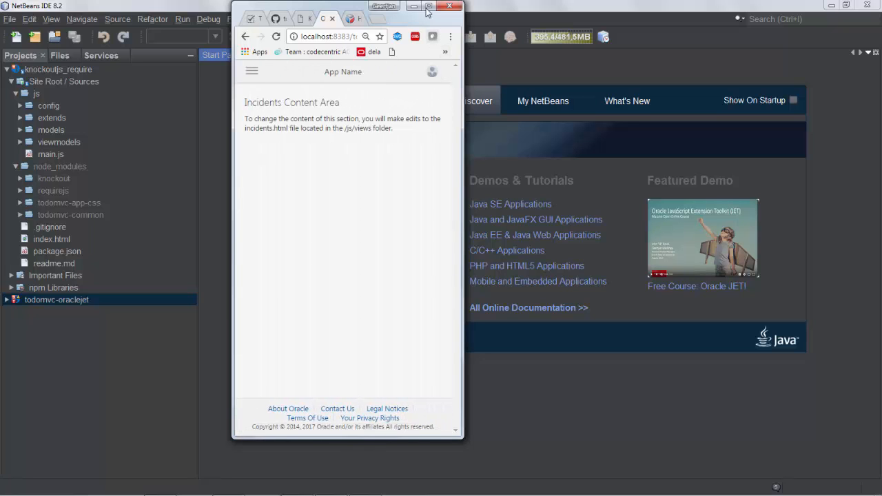
{"action": "left_click", "coordinate": [429, 7]}
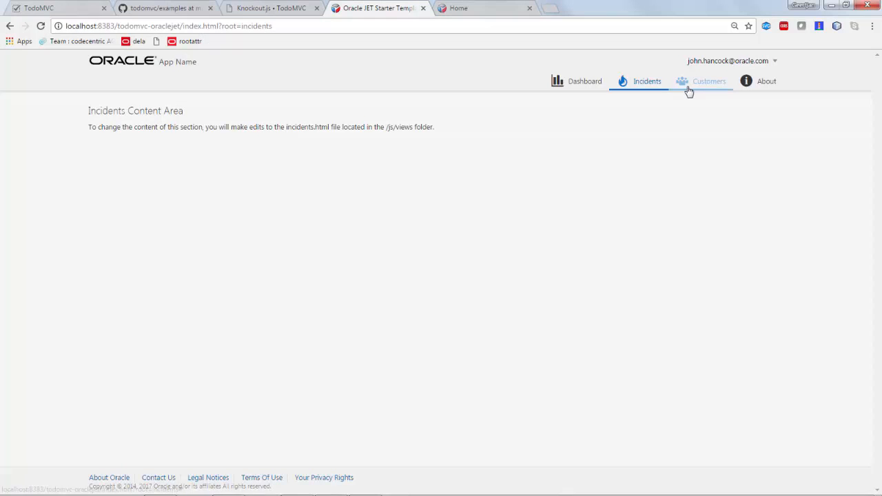
{"action": "left_click", "coordinate": [709, 81]}
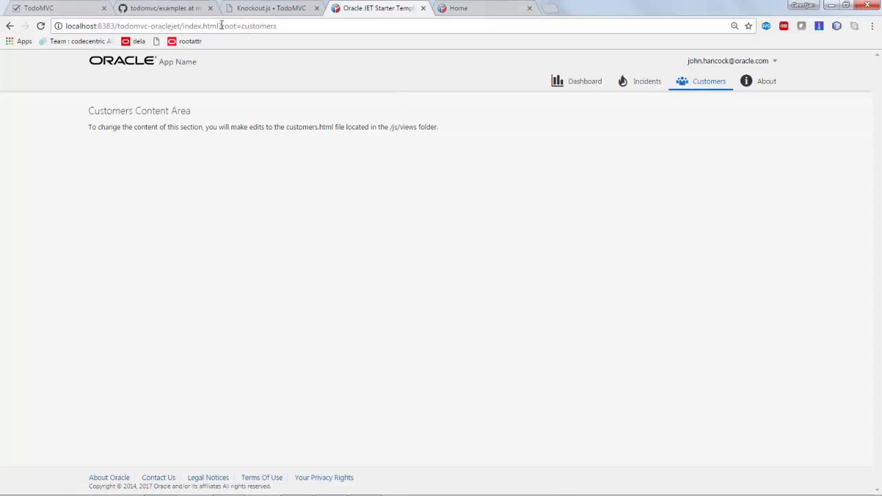
{"action": "double_click", "coordinate": [227, 25]}
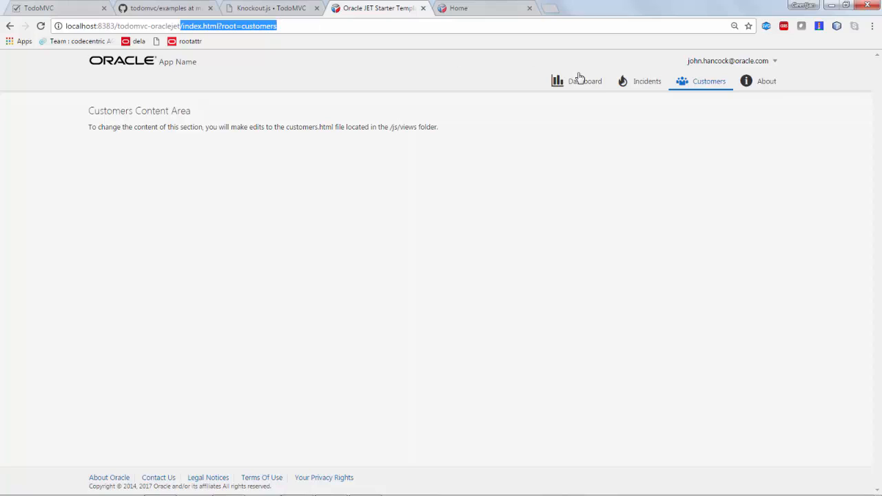
{"action": "left_click", "coordinate": [585, 80]}
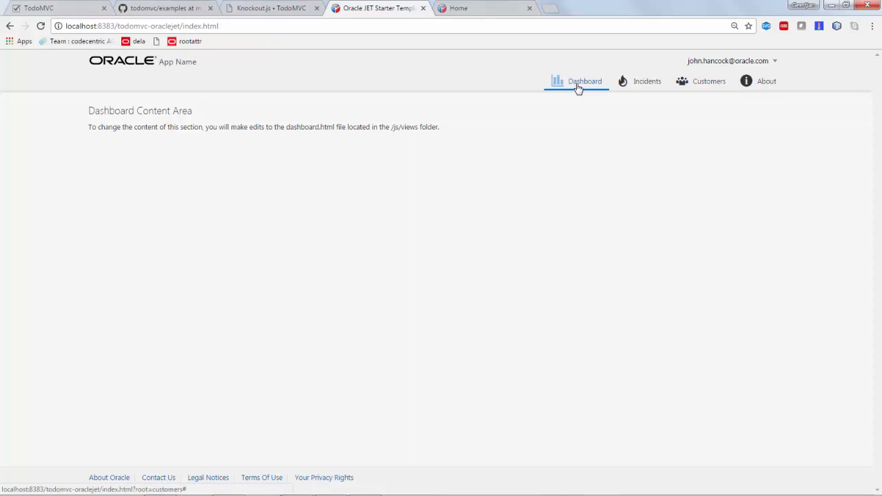
{"action": "left_click", "coordinate": [709, 80]}
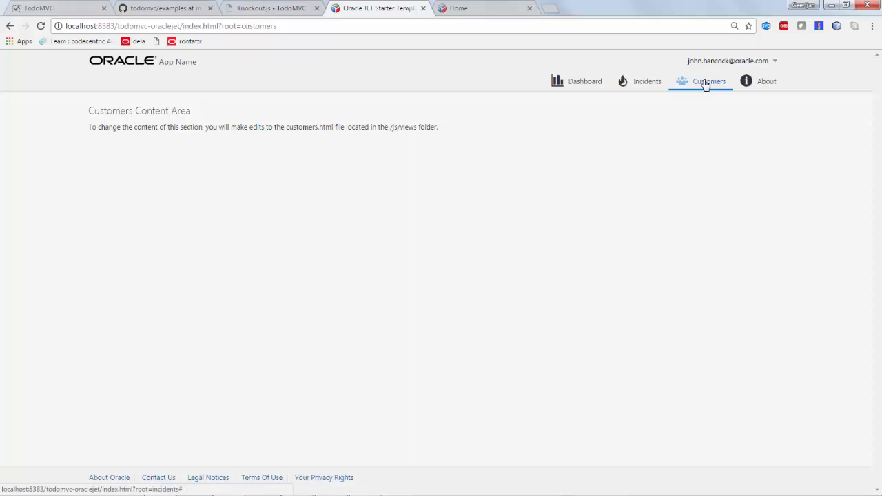
{"action": "mouse_move", "coordinate": [530, 63]}
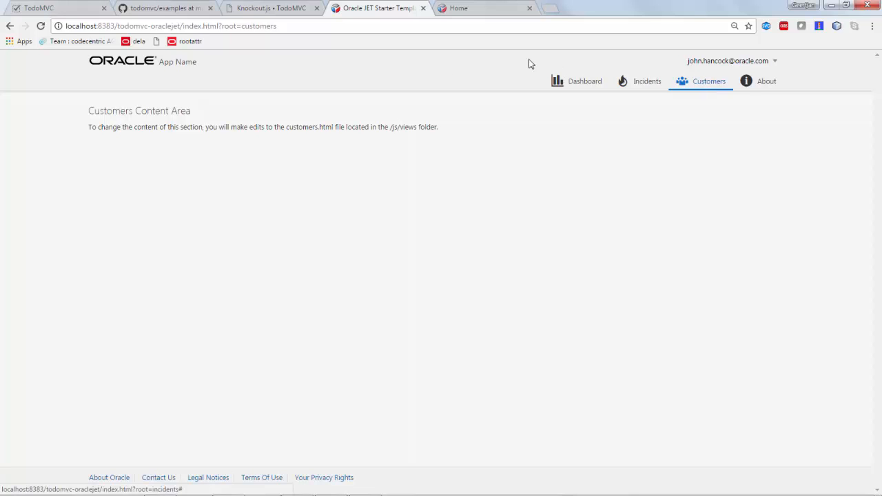
{"action": "mouse_move", "coordinate": [384, 17]}
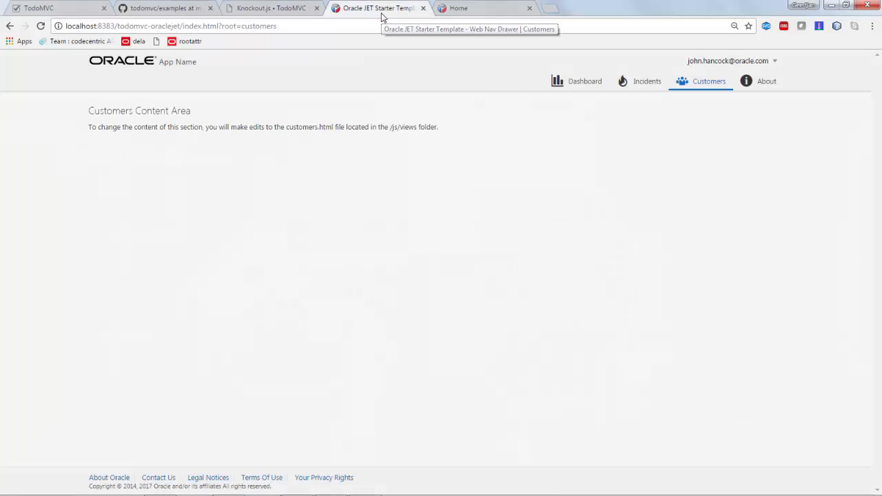
{"action": "mouse_move", "coordinate": [455, 171]}
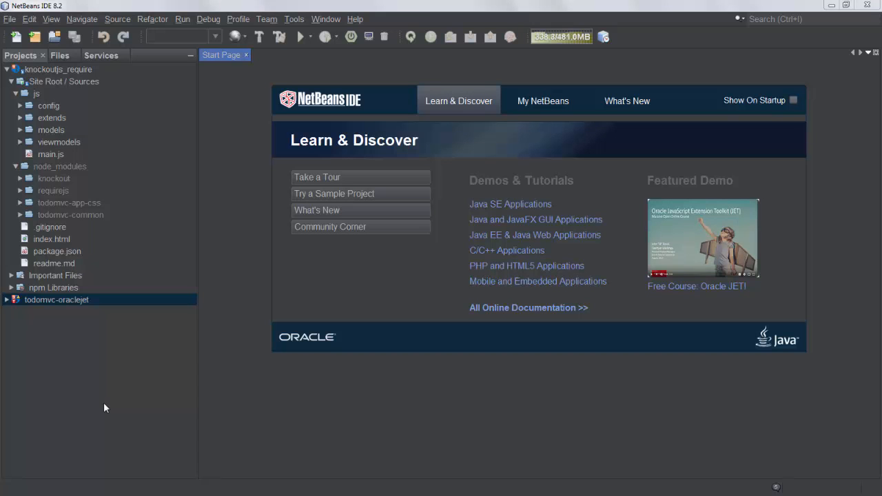
{"action": "mouse_move", "coordinate": [71, 370]}
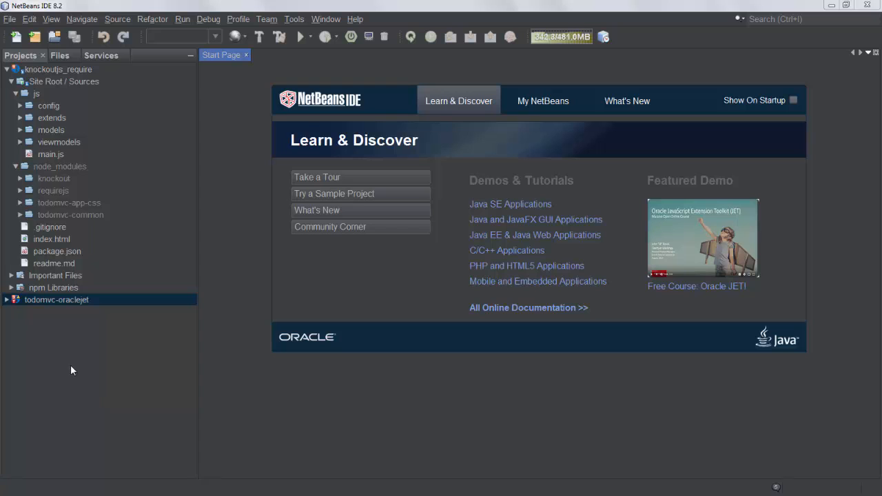
{"action": "mouse_move", "coordinate": [35, 304]}
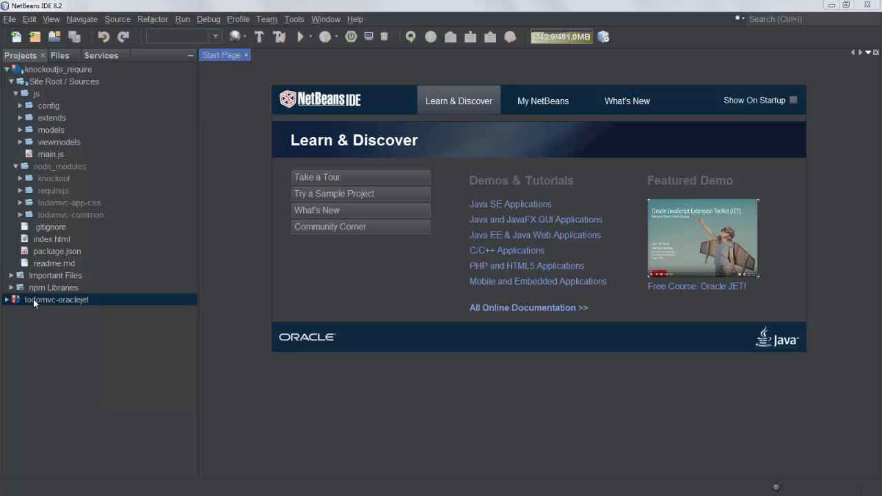
Expand the todomvc-oraclejet project and cancel the New Project dialog
{"action": "left_click", "coordinate": [34, 37]}
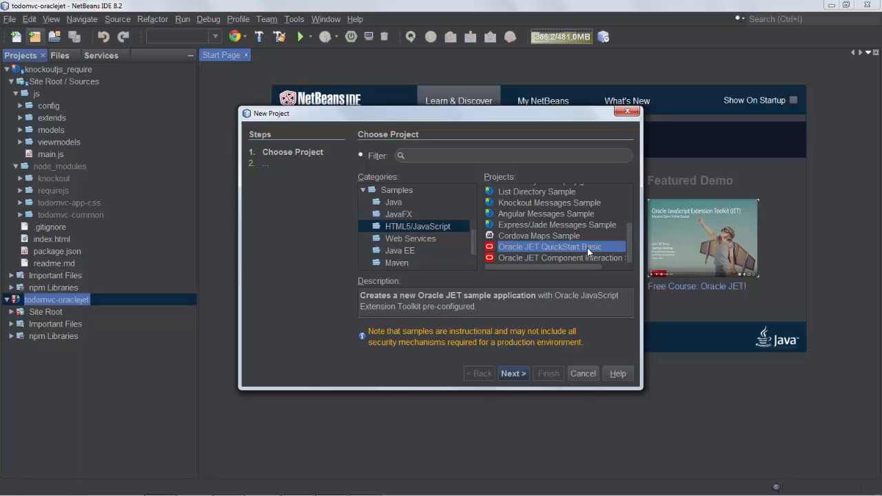
{"action": "mouse_move", "coordinate": [581, 377]}
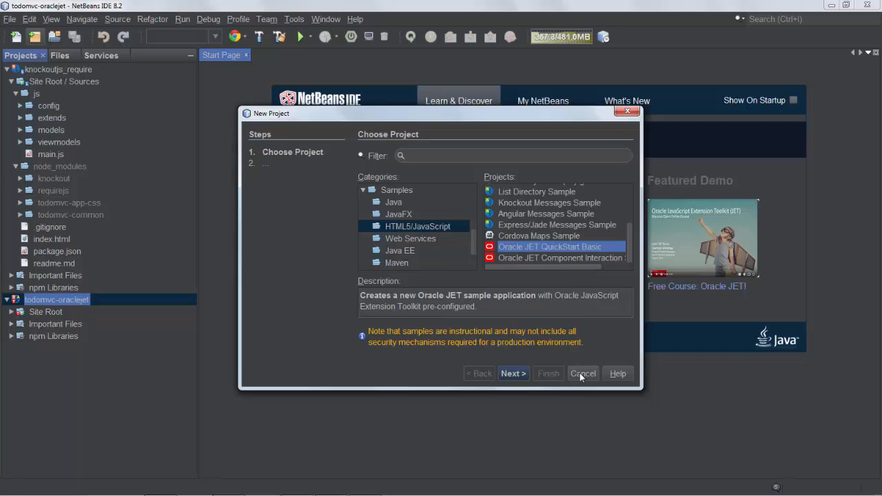
{"action": "left_click", "coordinate": [583, 373]}
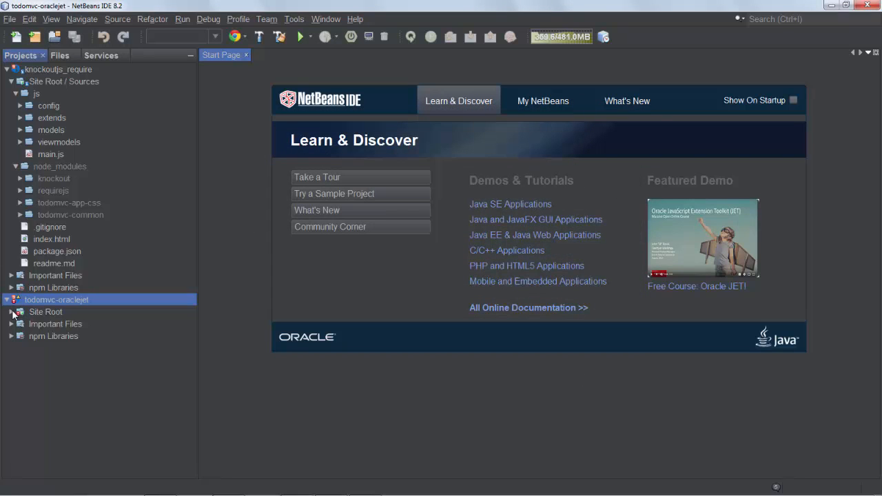
Expand Site Root, js, viewModels and views under todomvc-oraclejet in the Projects pane
{"action": "left_click", "coordinate": [16, 312]}
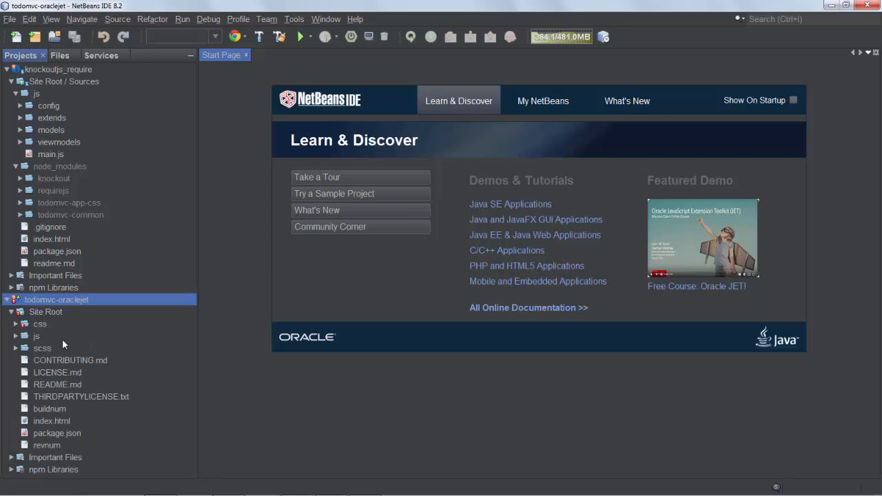
{"action": "left_click", "coordinate": [16, 336]}
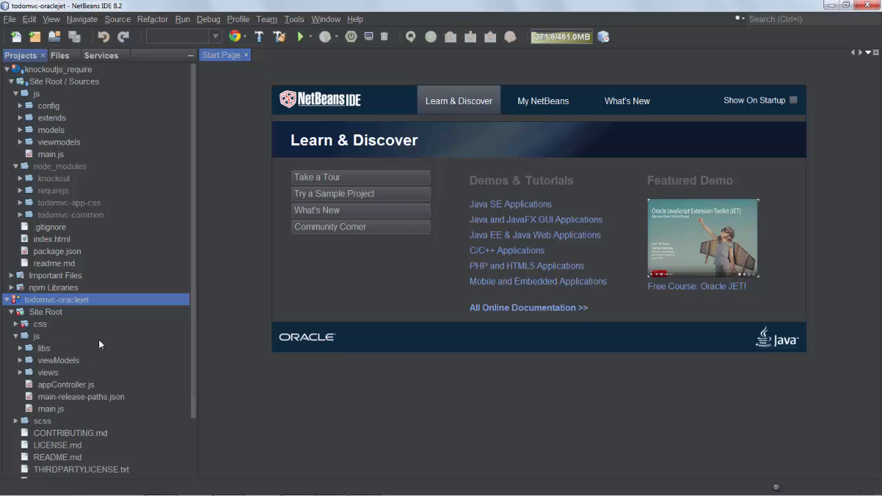
{"action": "mouse_move", "coordinate": [20, 361]}
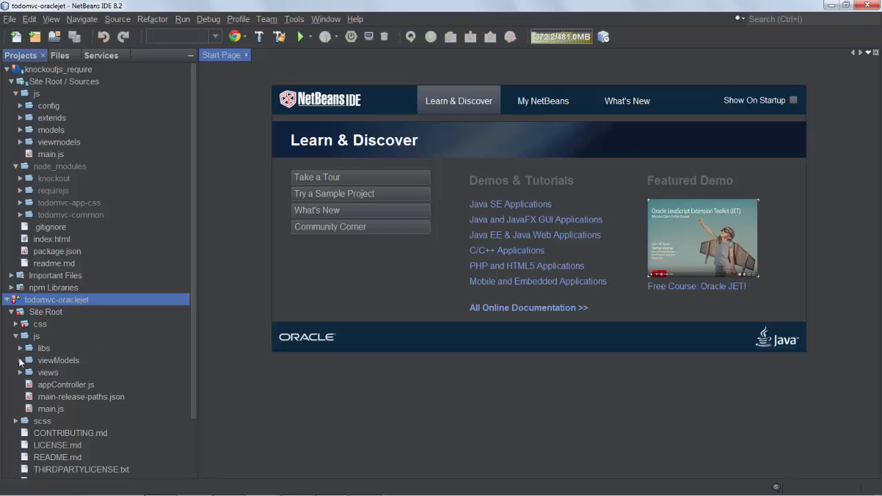
{"action": "left_click", "coordinate": [21, 360]}
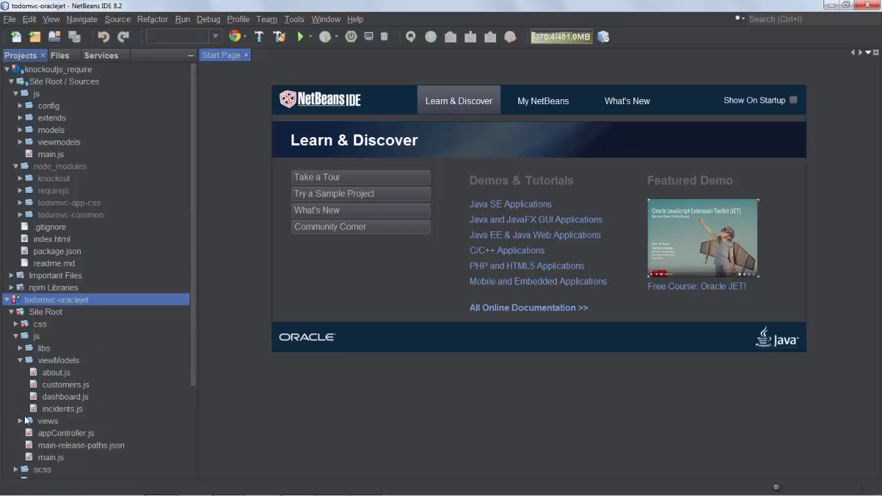
{"action": "left_click", "coordinate": [20, 421]}
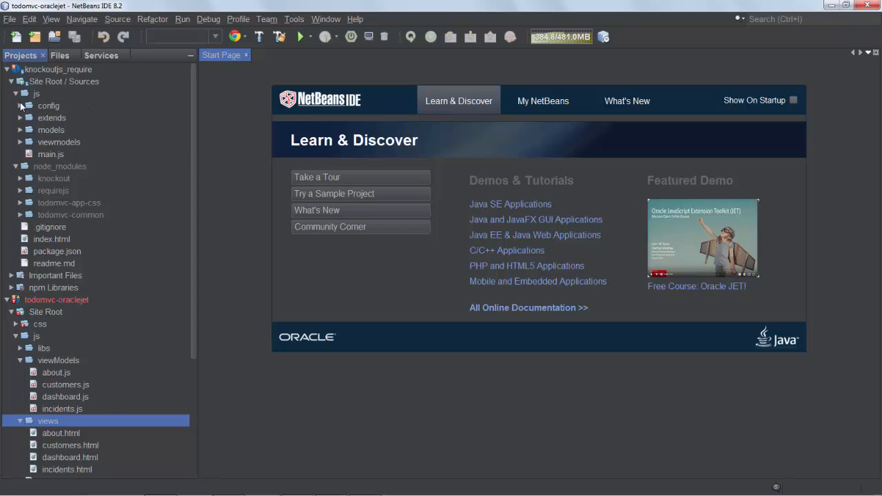
Open global.js from the config folder, expand extends, and scroll through the code
{"action": "double_click", "coordinate": [58, 117]}
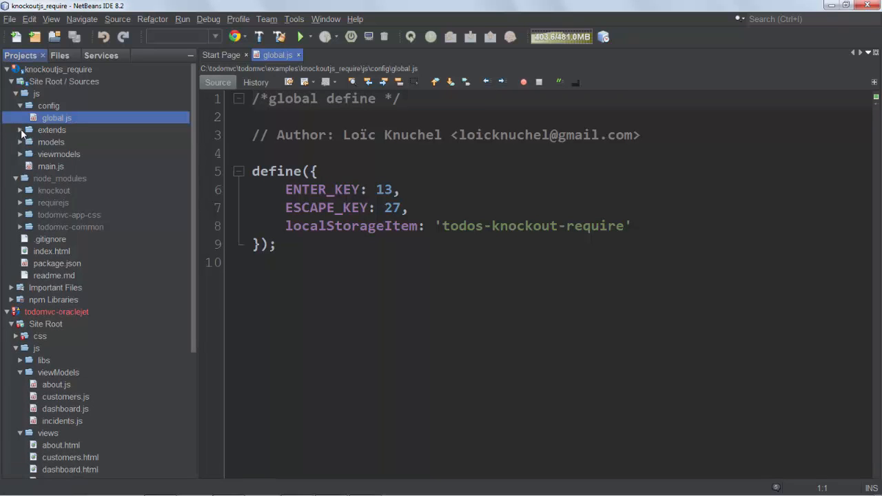
{"action": "left_click", "coordinate": [51, 130]}
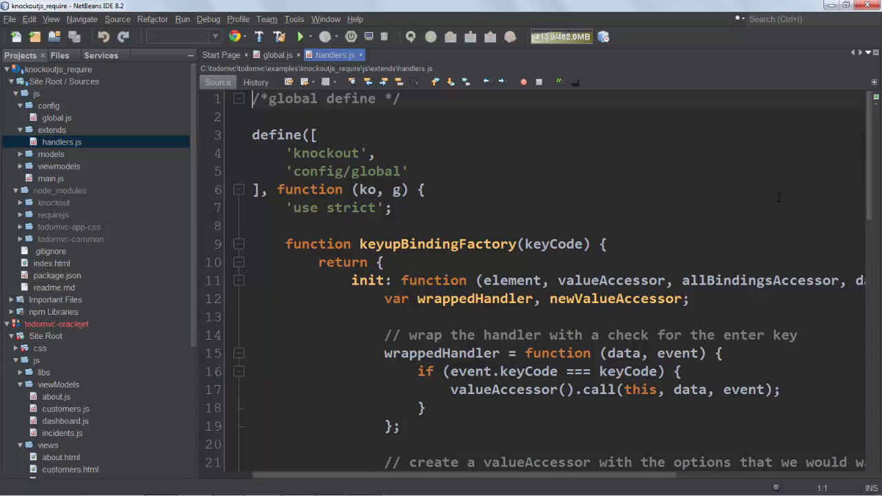
{"action": "scroll", "scroll_direction": "down", "scroll_amount": 3}
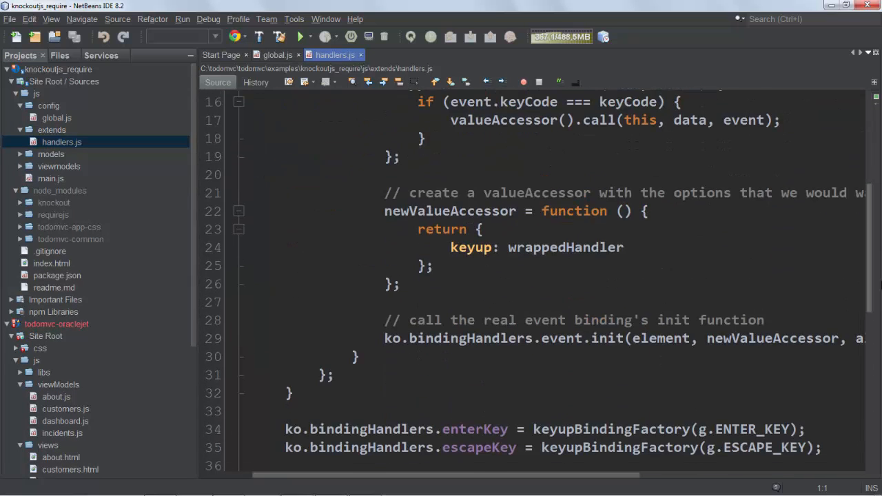
{"action": "scroll", "scroll_direction": "down", "scroll_amount": 3}
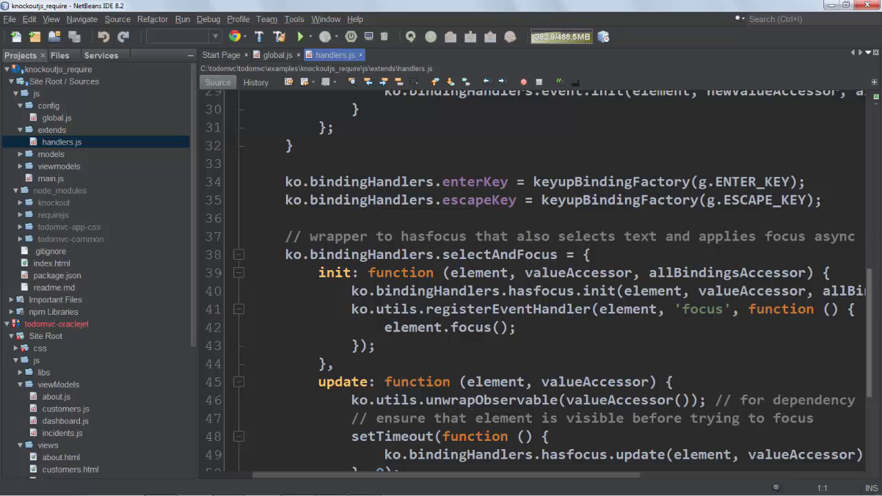
{"action": "scroll", "scroll_direction": "down", "scroll_amount": 3}
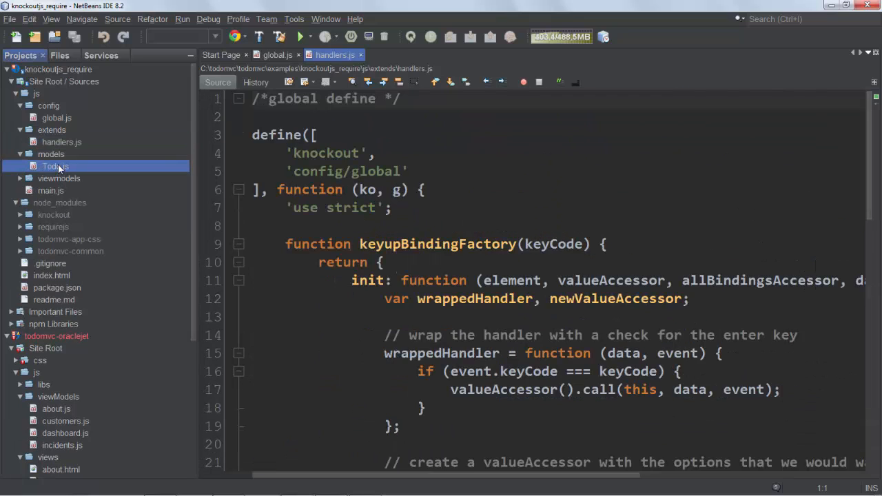
Open the Todo model and the Knockout app's main.js, scrolling through main.js
{"action": "double_click", "coordinate": [55, 167]}
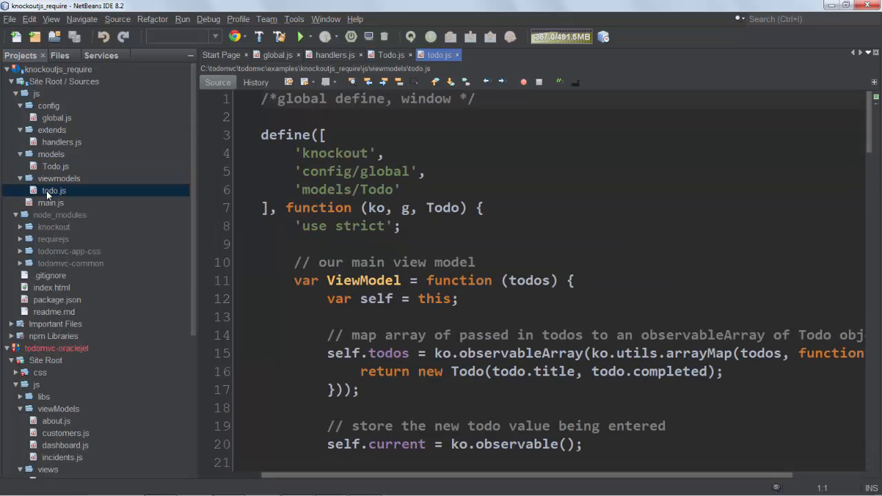
{"action": "left_click", "coordinate": [51, 202]}
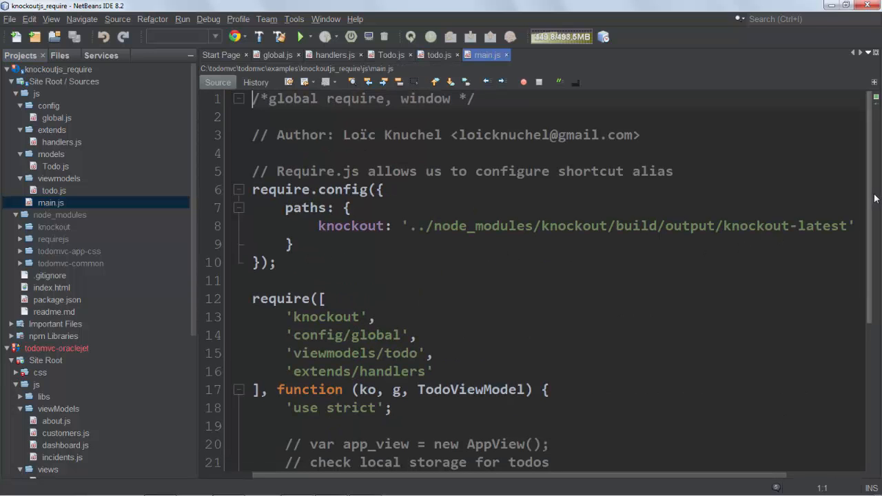
{"action": "scroll", "scroll_direction": "down", "scroll_amount": 3}
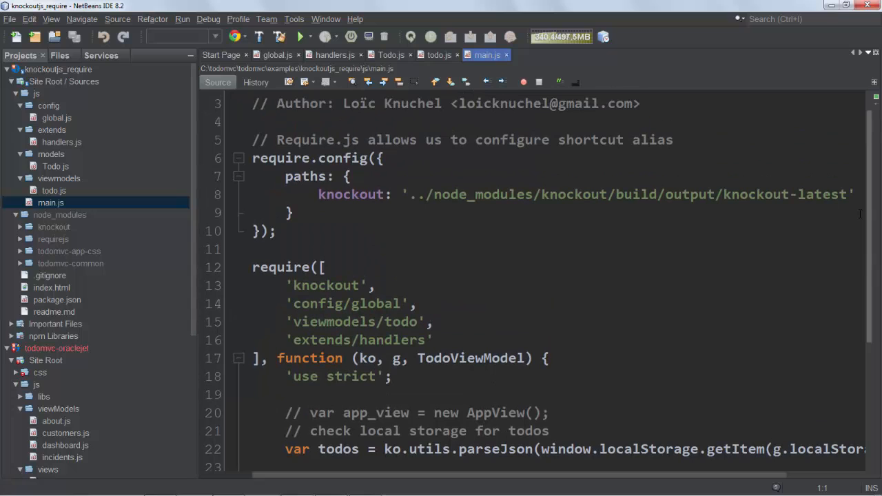
{"action": "scroll", "scroll_direction": "down", "scroll_amount": 3}
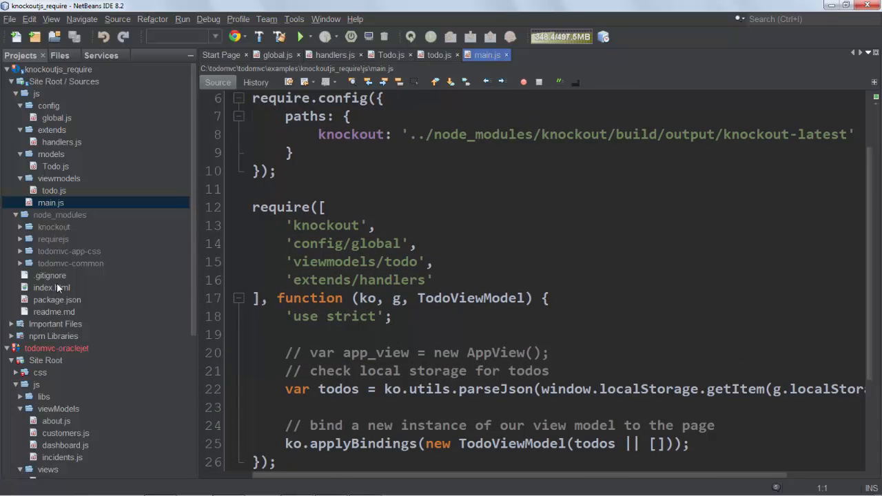
Select todomvc-app-css and todomvc-common in node_modules and paste them into todomvc-oraclejet js/libs
{"action": "left_click", "coordinate": [53, 239]}
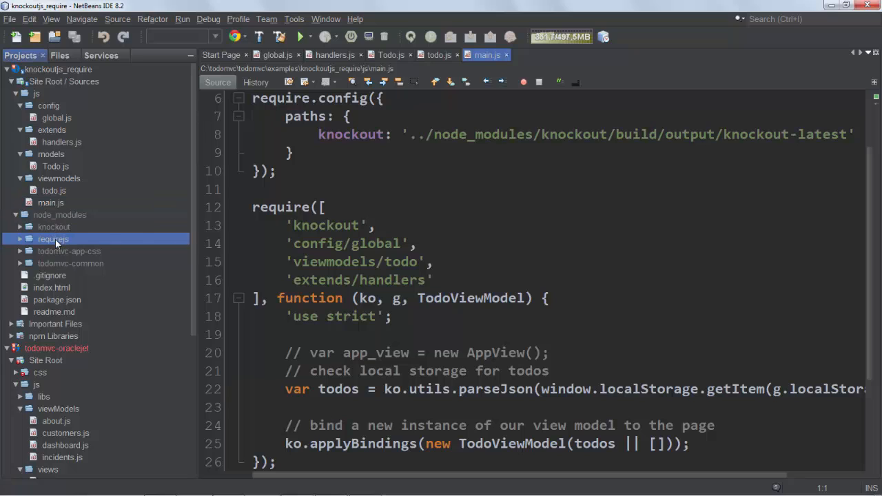
{"action": "left_click", "coordinate": [69, 251]}
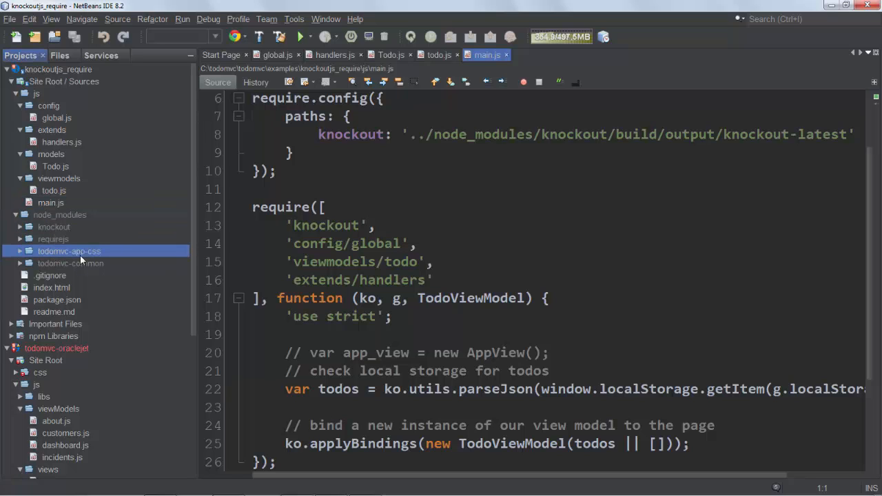
{"action": "left_click", "coordinate": [70, 263]}
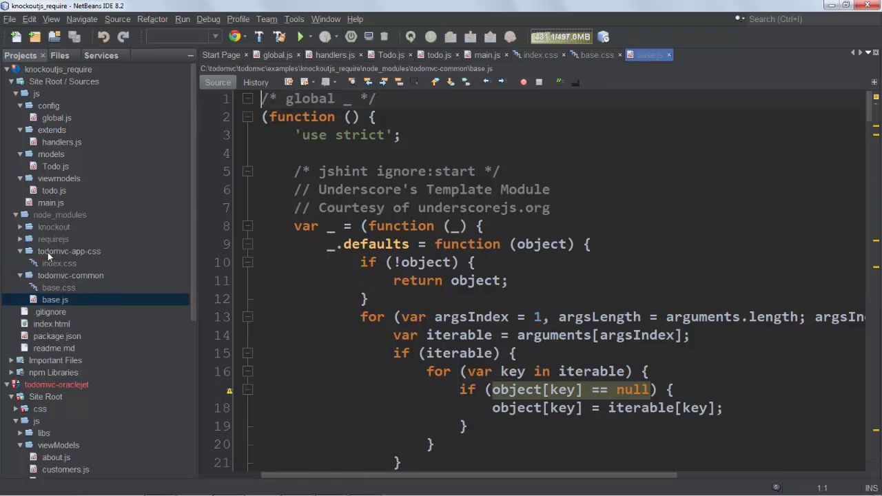
{"action": "left_click", "coordinate": [71, 275]}
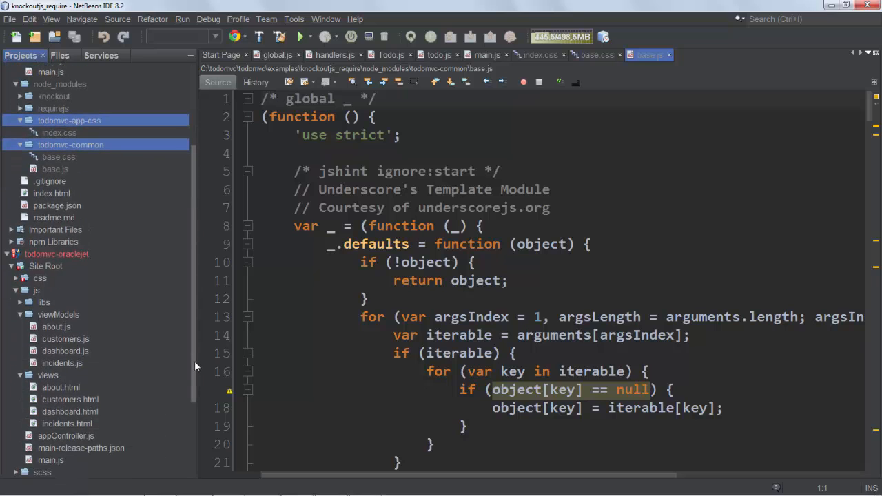
{"action": "left_click", "coordinate": [24, 302]}
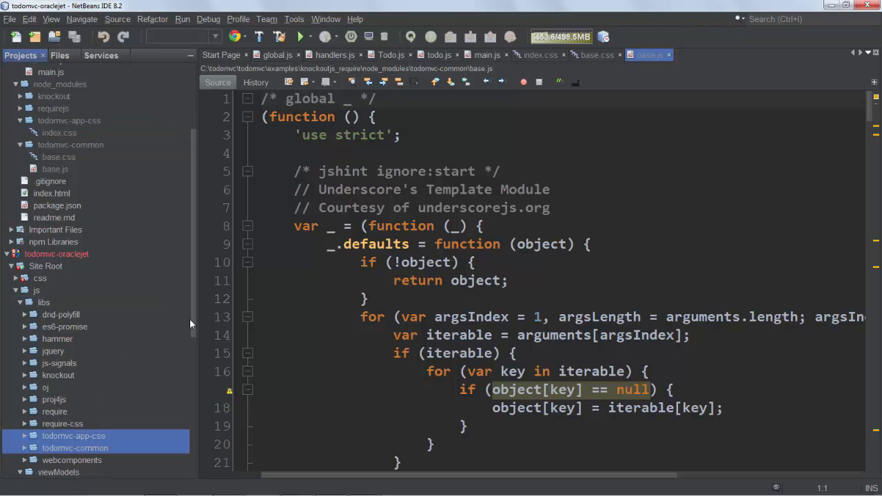
{"action": "mouse_move", "coordinate": [182, 165]}
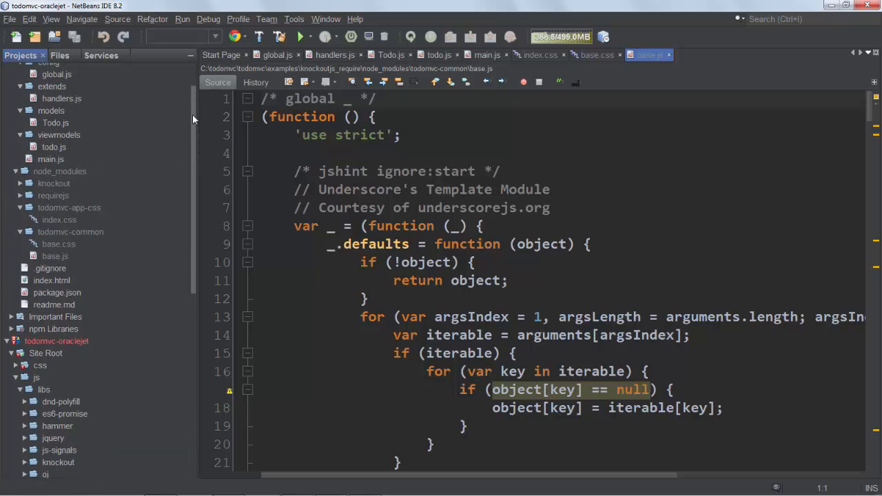
Copy config, extends and models from knockoutjs_require into the JET js folder
{"action": "left_click", "coordinate": [48, 104]}
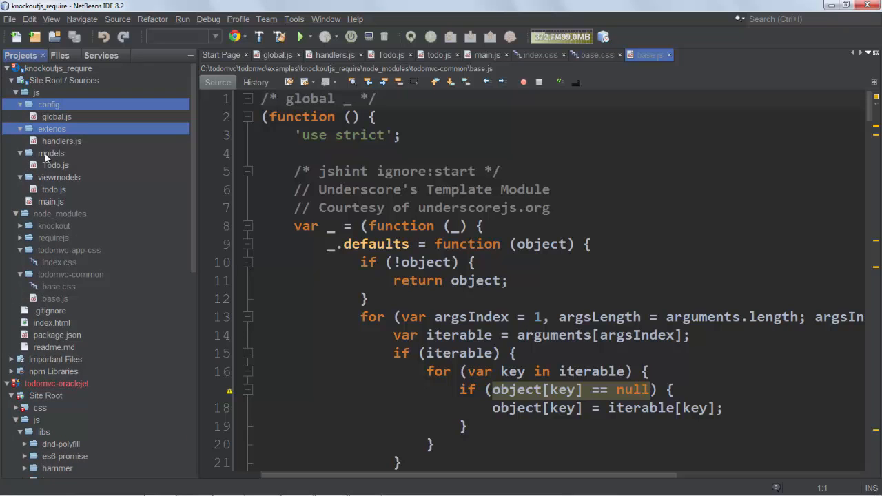
{"action": "left_click", "coordinate": [51, 153]}
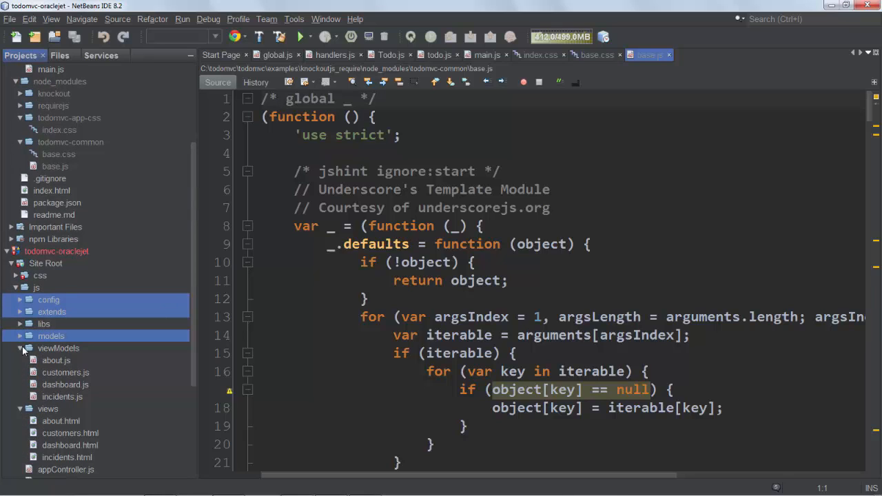
{"action": "left_click", "coordinate": [21, 348]}
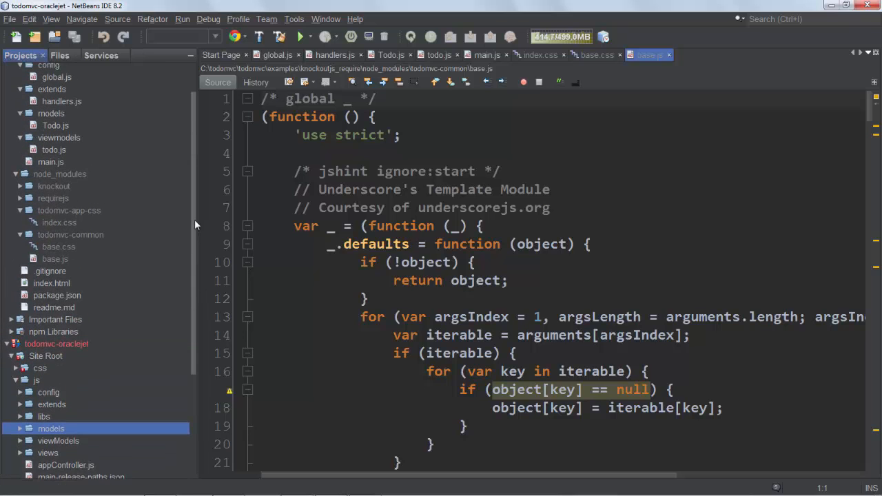
Open the Knockout viewmodels todo.js, scroll through it, and copy the file
{"action": "left_click", "coordinate": [439, 54]}
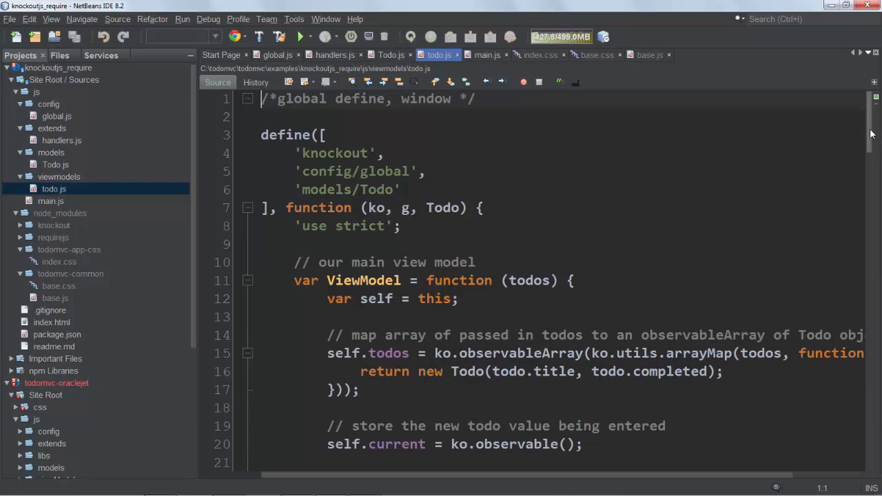
{"action": "scroll", "scroll_direction": "down", "scroll_amount": 3}
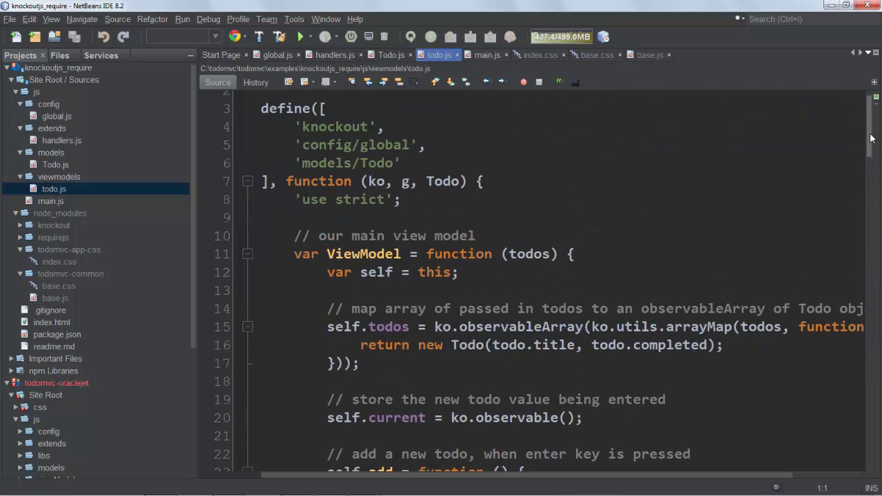
{"action": "scroll", "scroll_direction": "down", "scroll_amount": 3}
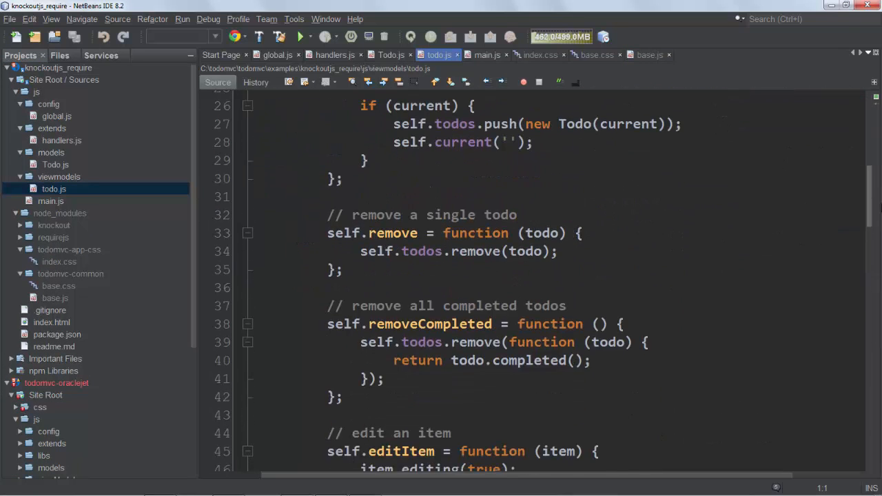
{"action": "scroll", "scroll_direction": "up", "scroll_amount": 3}
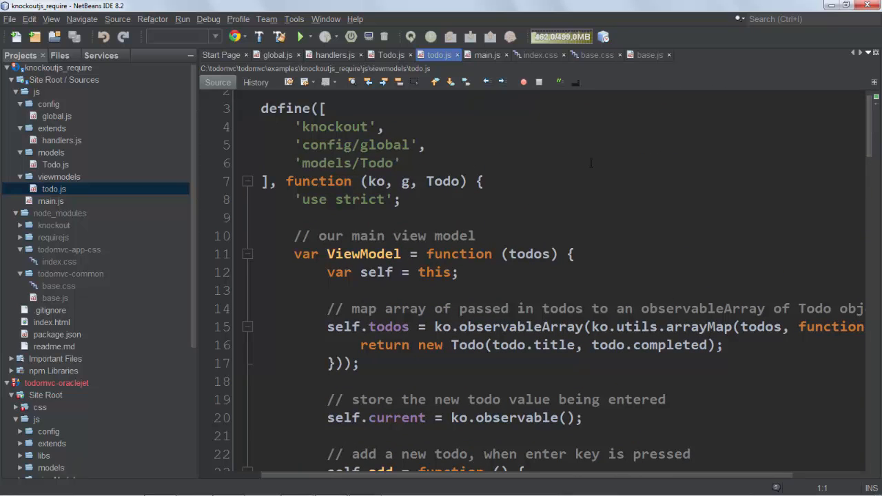
{"action": "right_click", "coordinate": [53, 189]}
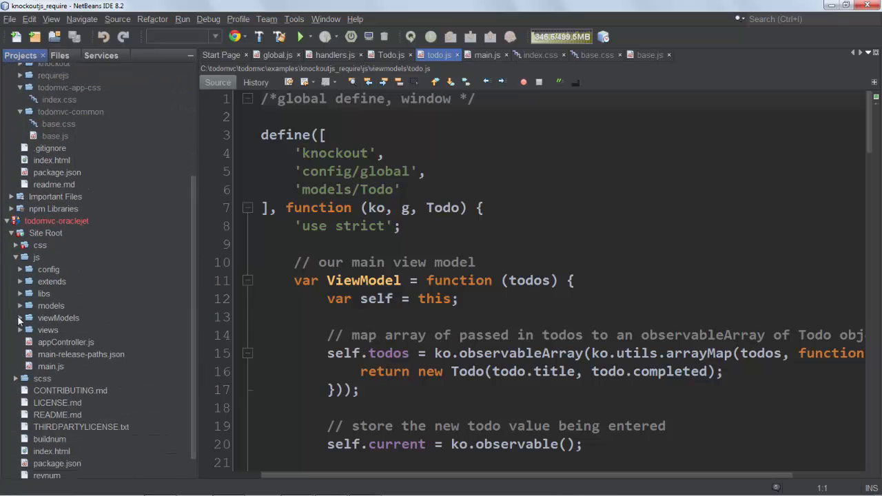
Paste todo.js into JET viewModels, and paste index.html into views as todo.html
{"action": "right_click", "coordinate": [58, 318]}
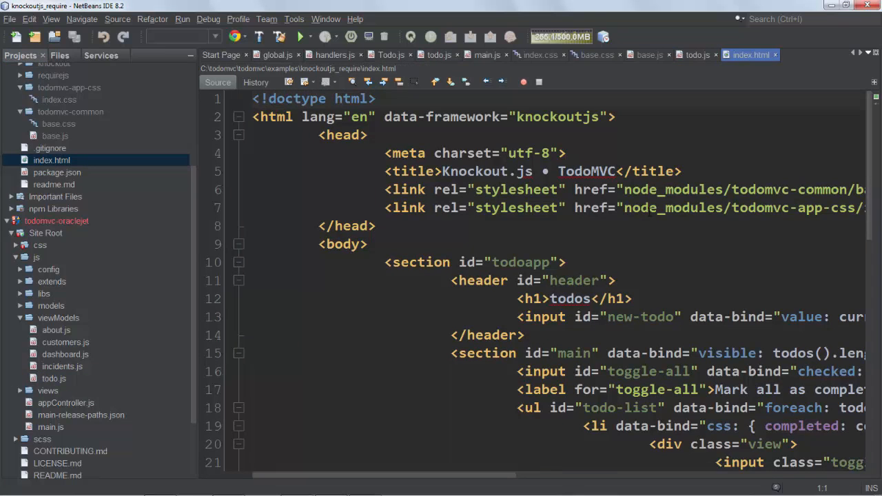
{"action": "right_click", "coordinate": [52, 160]}
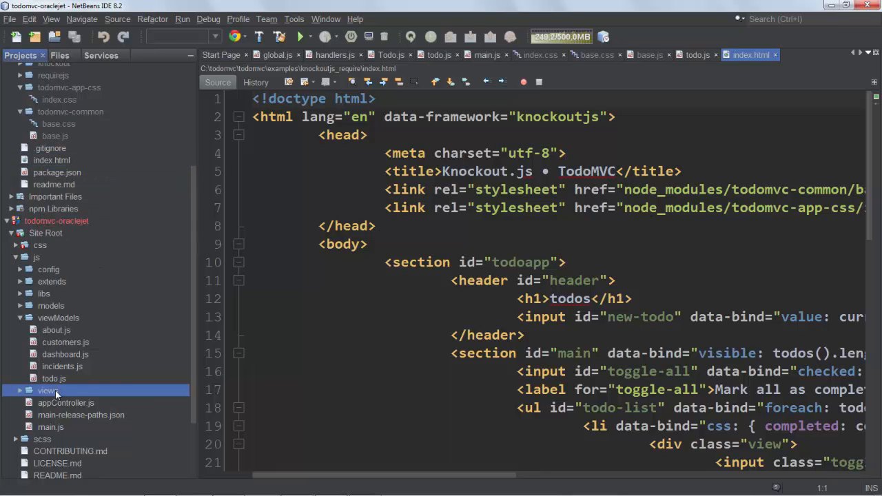
{"action": "right_click", "coordinate": [47, 390]}
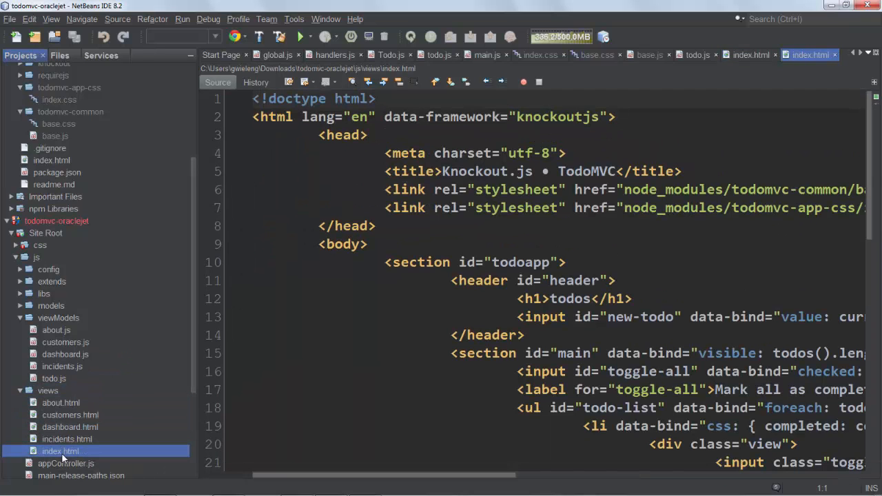
{"action": "double_click", "coordinate": [61, 451]}
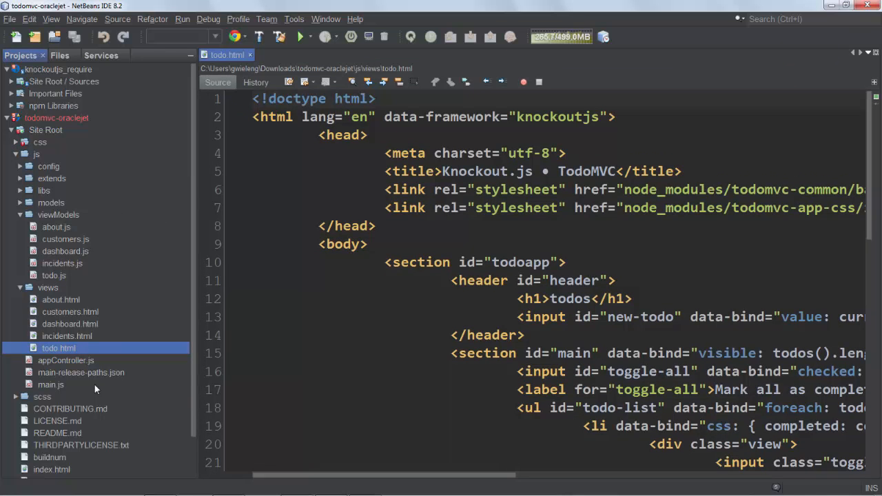
Open main.js and appController.js, and add a Todo route
{"action": "double_click", "coordinate": [50, 384]}
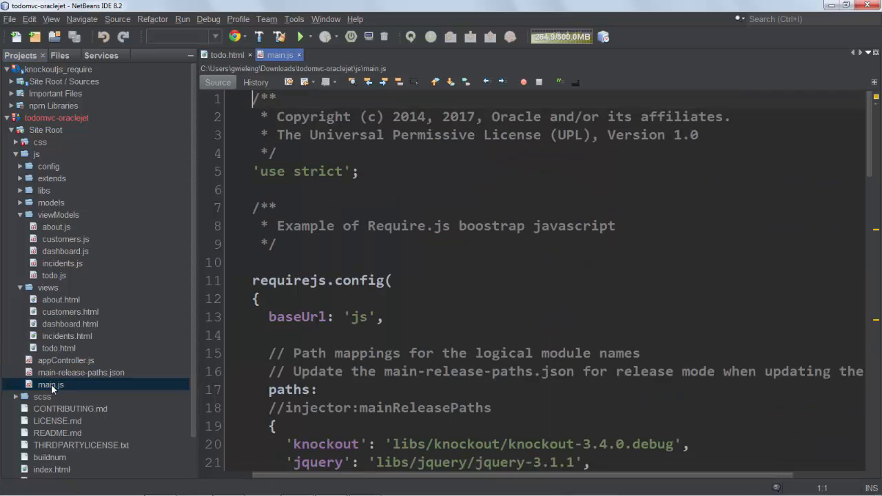
{"action": "double_click", "coordinate": [66, 360]}
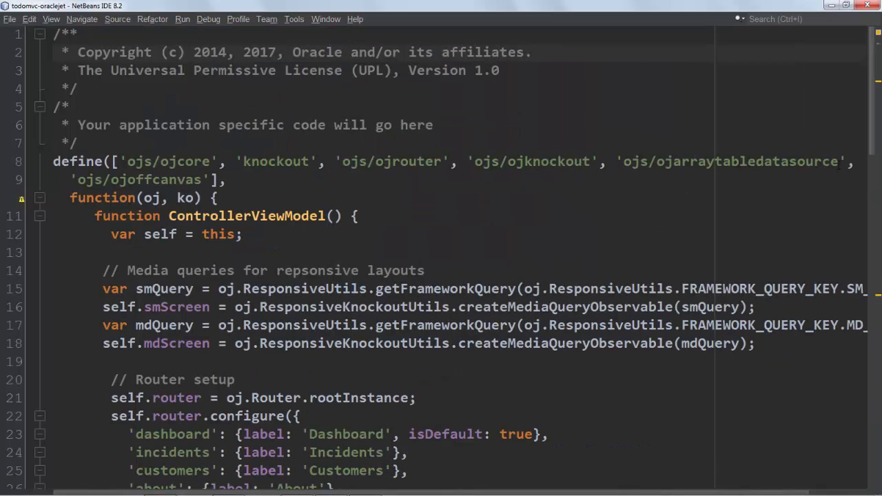
{"action": "scroll", "scroll_direction": "down", "scroll_amount": 3}
{"action": "type", "text": "todo"}
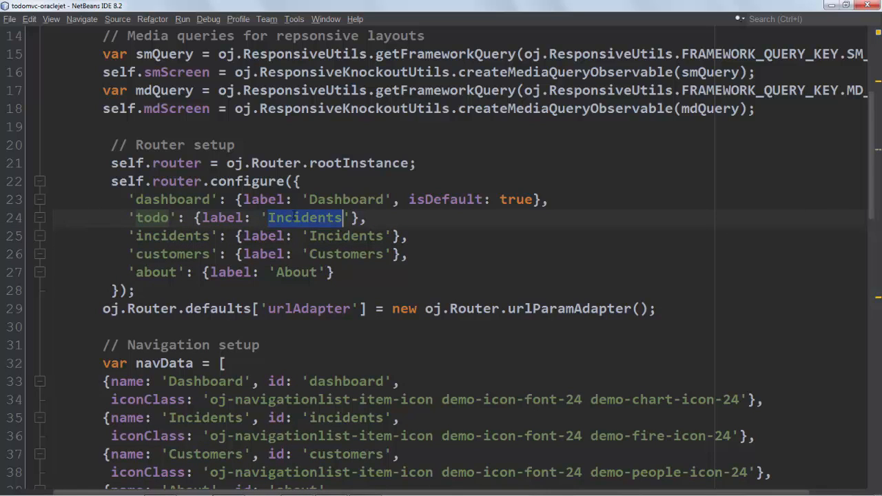
{"action": "type", "text": "Todo"}
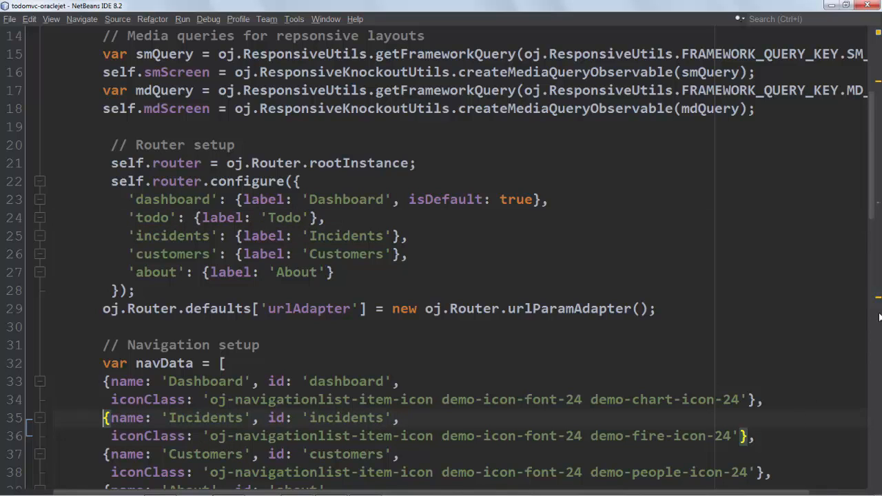
Copy the Incidents navData entry above it, renamed to name 'Todo' and id 'todo'
{"action": "scroll", "scroll_direction": "down", "scroll_amount": 3}
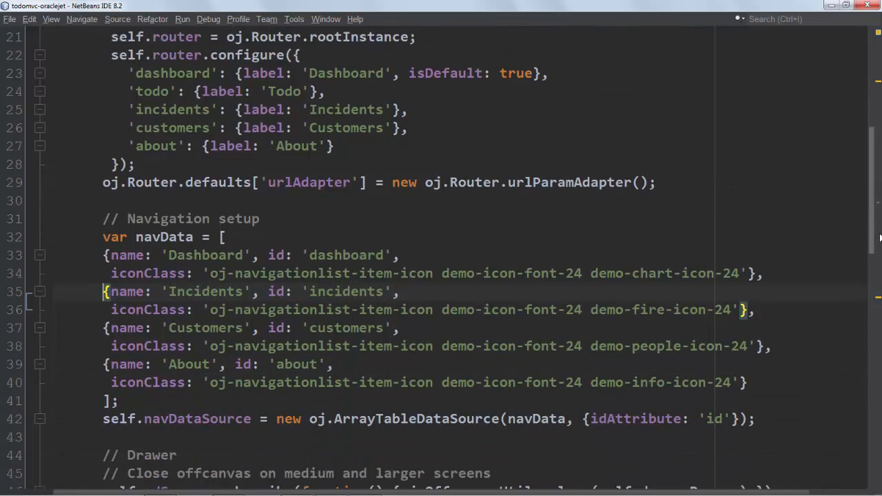
{"action": "scroll", "scroll_direction": "down", "scroll_amount": 3}
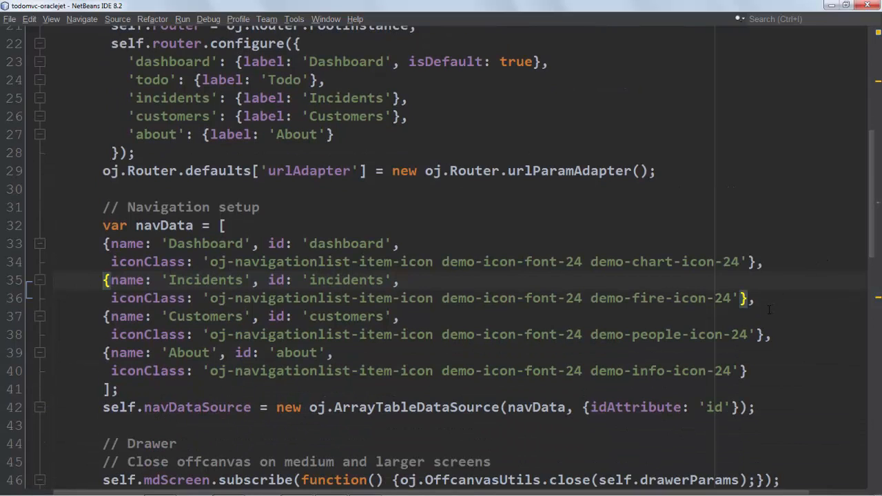
{"action": "left_click_drag", "start_coordinate": [102, 280], "coordinate": [755, 298]}
{"action": "type", "text": "Todo"}
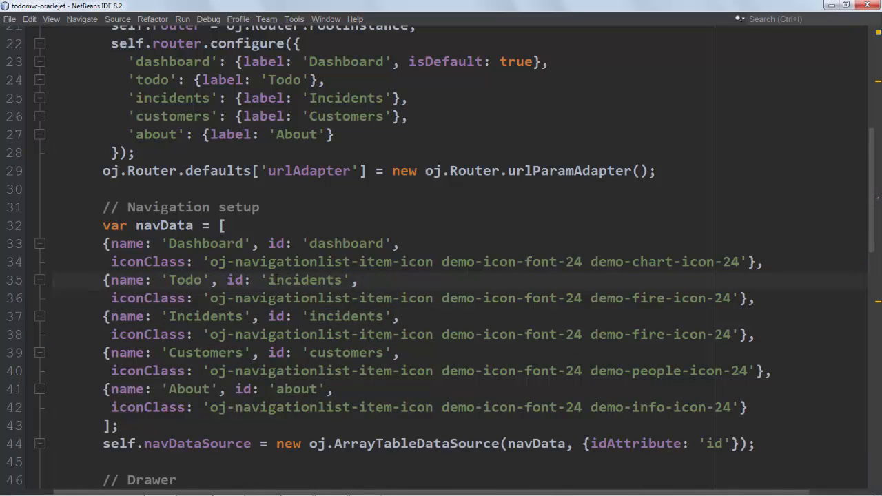
{"action": "type", "text": "todo"}
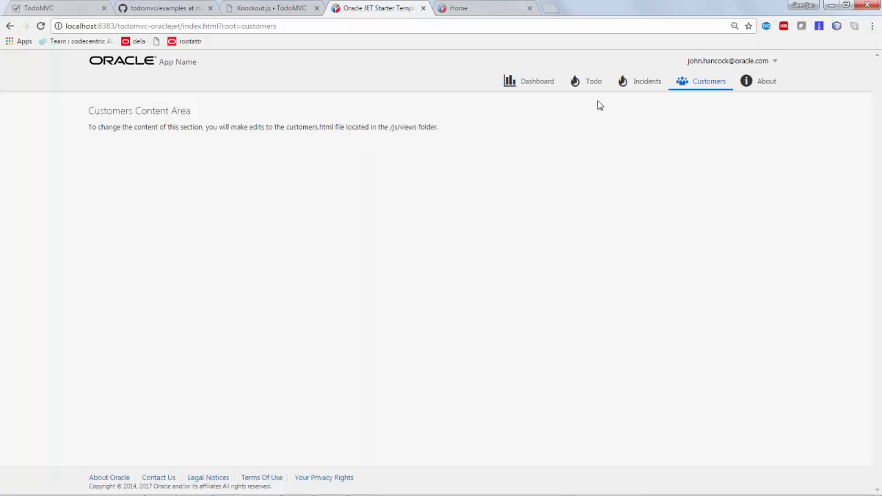
Try adding todo 'aaa' on the Todo page, then check the console for stylesheet errors
{"action": "left_click", "coordinate": [594, 81]}
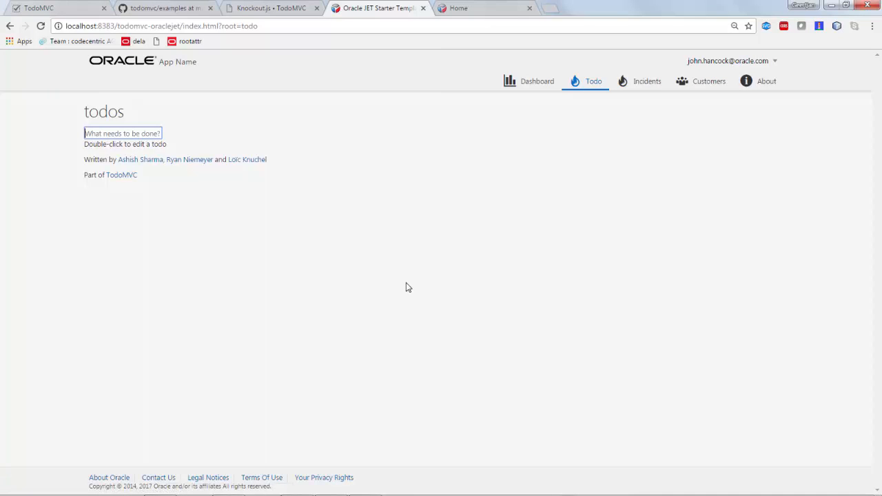
{"action": "type", "text": "aaa"}
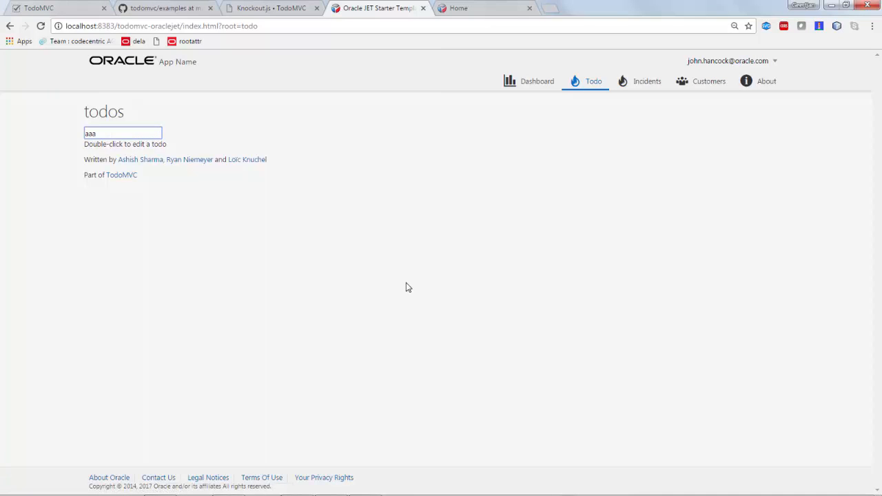
{"action": "mouse_move", "coordinate": [293, 231]}
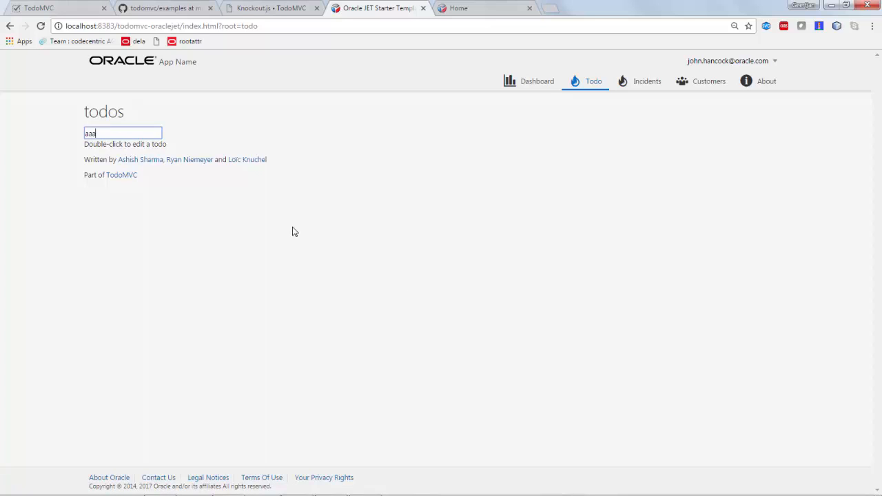
{"action": "key", "text": "F12"}
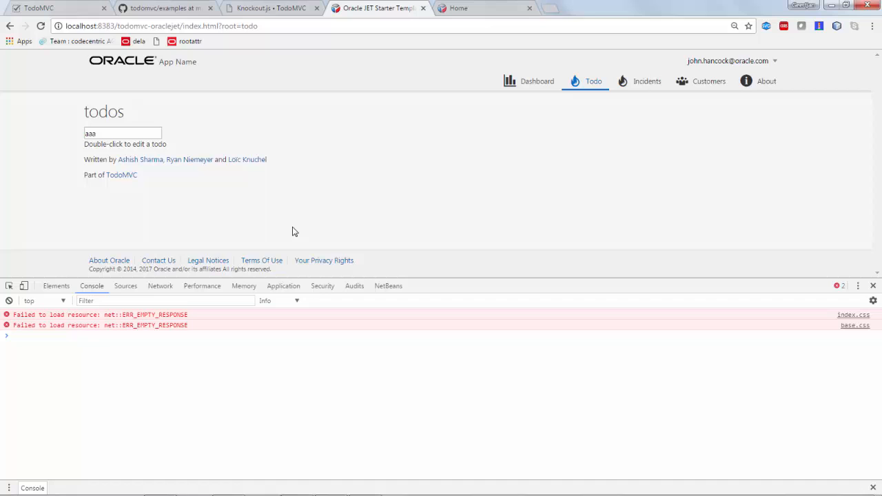
{"action": "mouse_move", "coordinate": [452, 371]}
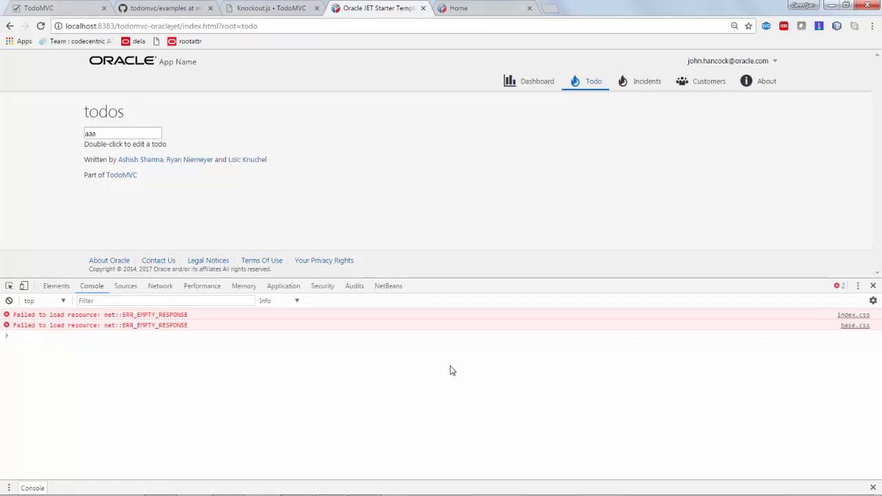
{"action": "mouse_move", "coordinate": [865, 304]}
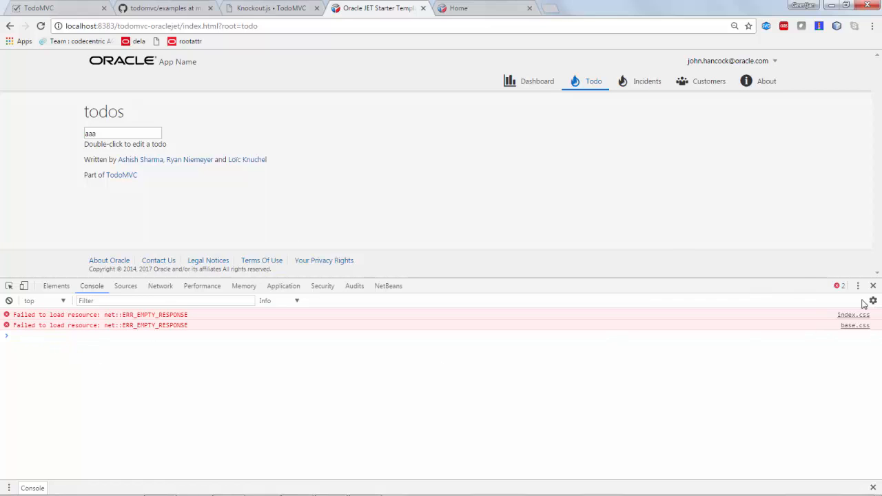
{"action": "left_click", "coordinate": [873, 285]}
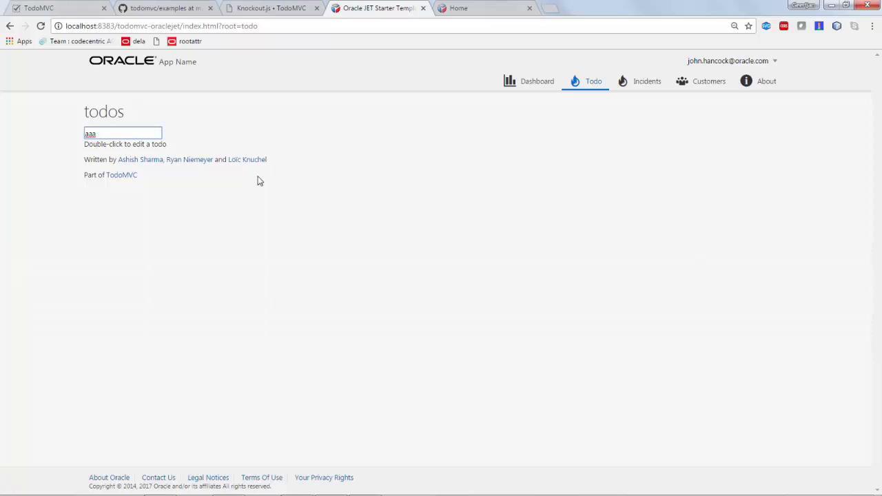
{"action": "mouse_move", "coordinate": [169, 260]}
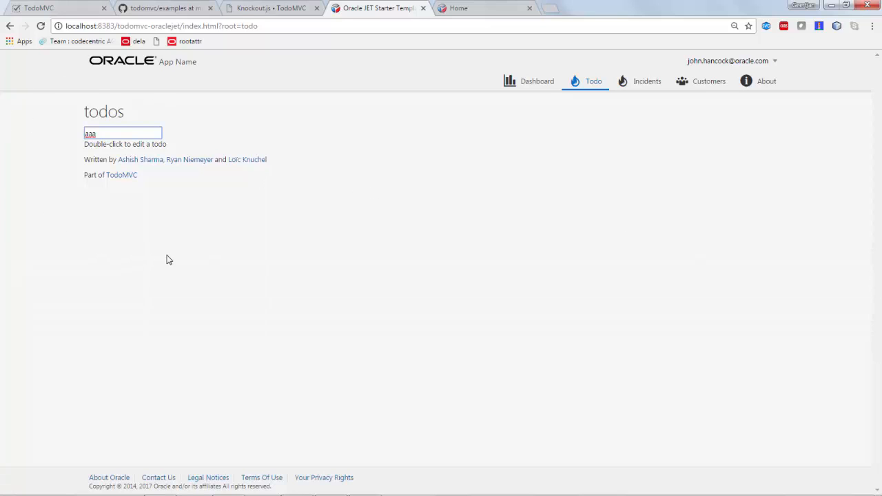
{"action": "mouse_move", "coordinate": [551, 167]}
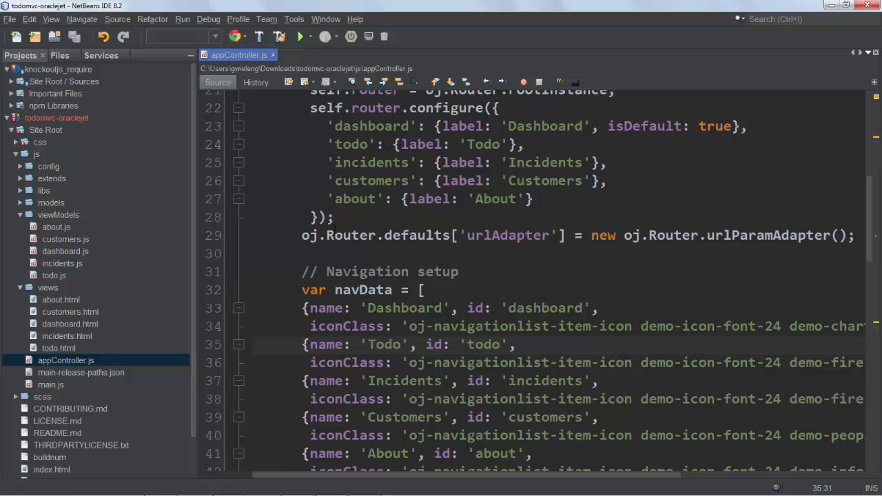
Open the todomvc-oraclejet main.js and review its require path mappings
{"action": "double_click", "coordinate": [50, 385]}
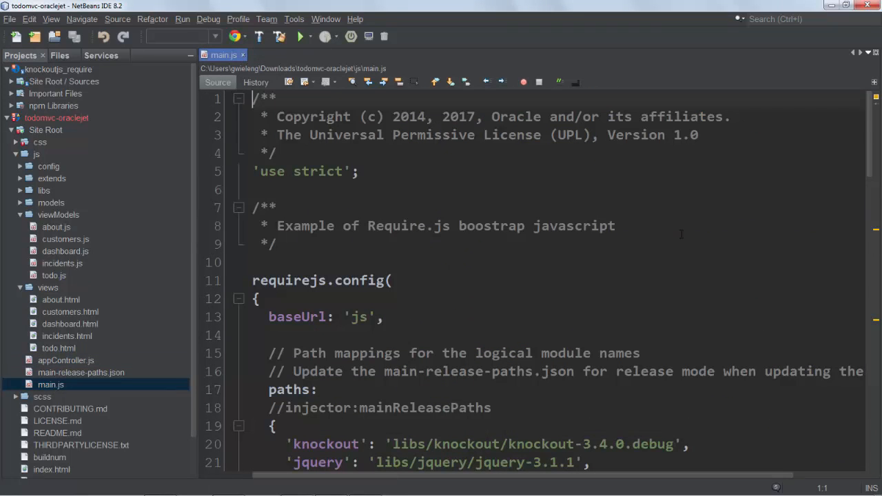
{"action": "scroll", "scroll_direction": "down", "scroll_amount": 3}
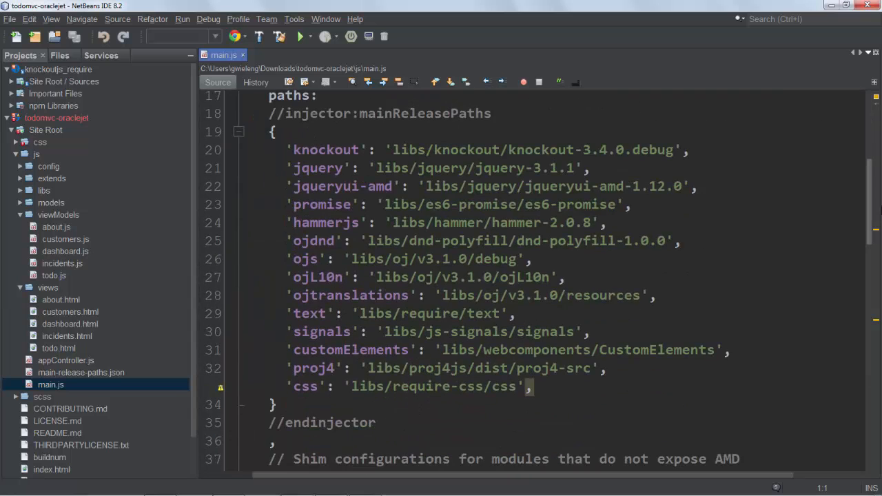
{"action": "scroll", "scroll_direction": "down", "scroll_amount": 3}
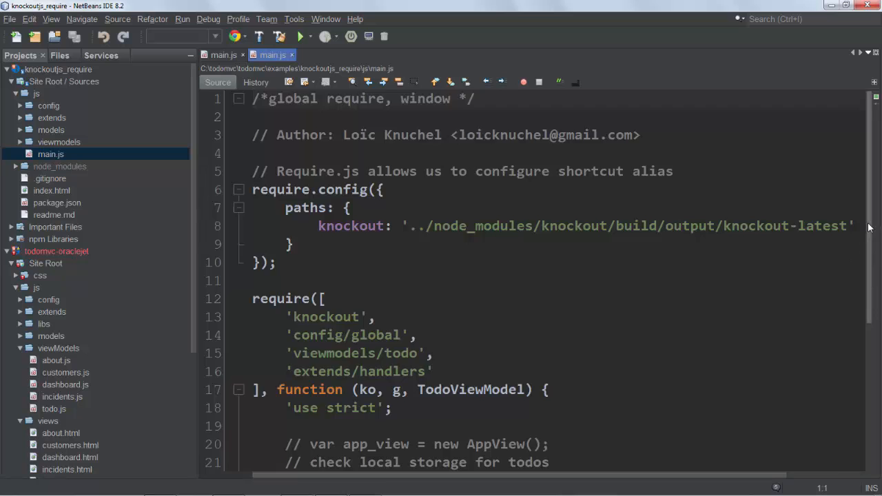
Add 'config/global' to the require array with a matching g callback parameter
{"action": "scroll", "scroll_direction": "down", "scroll_amount": 3}
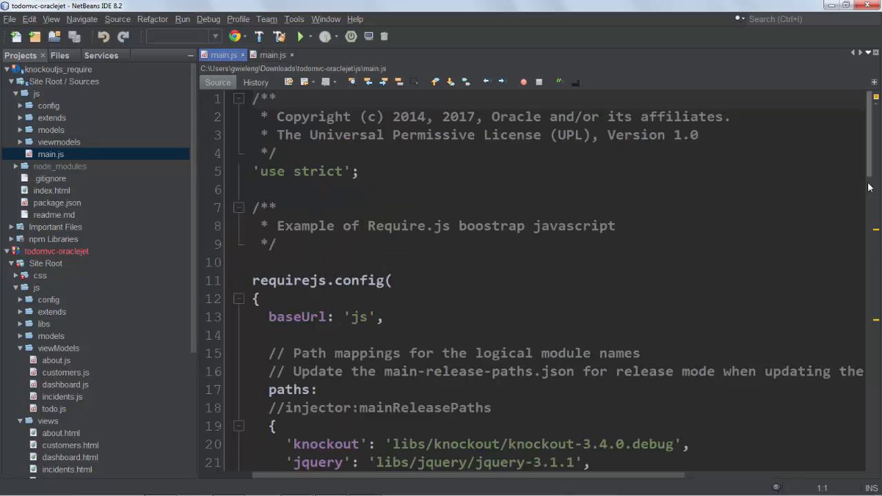
{"action": "scroll", "scroll_direction": "down", "scroll_amount": 3}
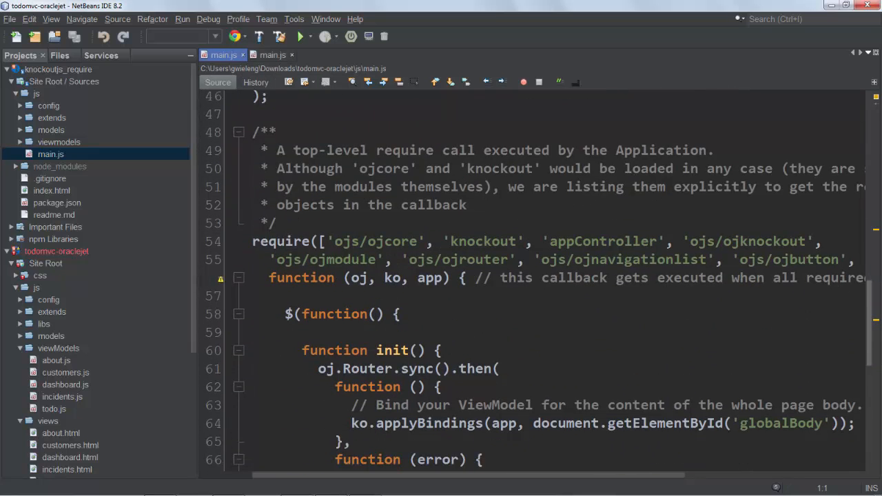
{"action": "scroll", "scroll_direction": "down", "scroll_amount": 3}
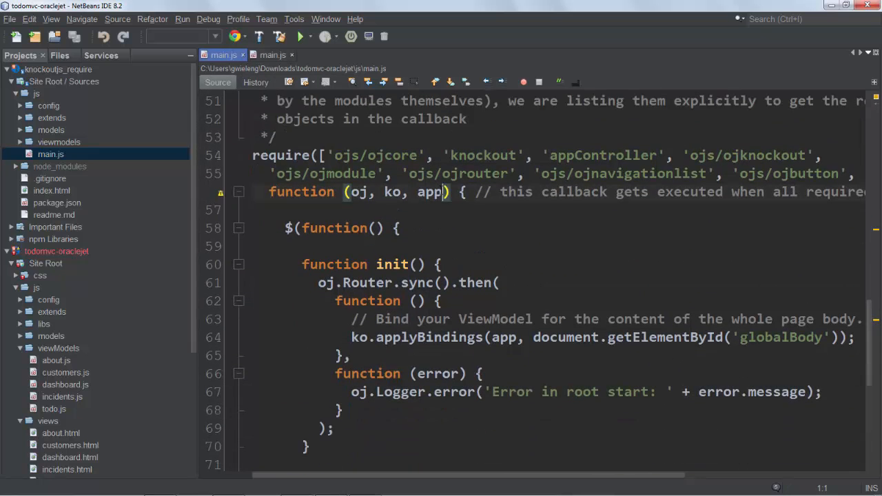
{"action": "type", "text": ", g"}
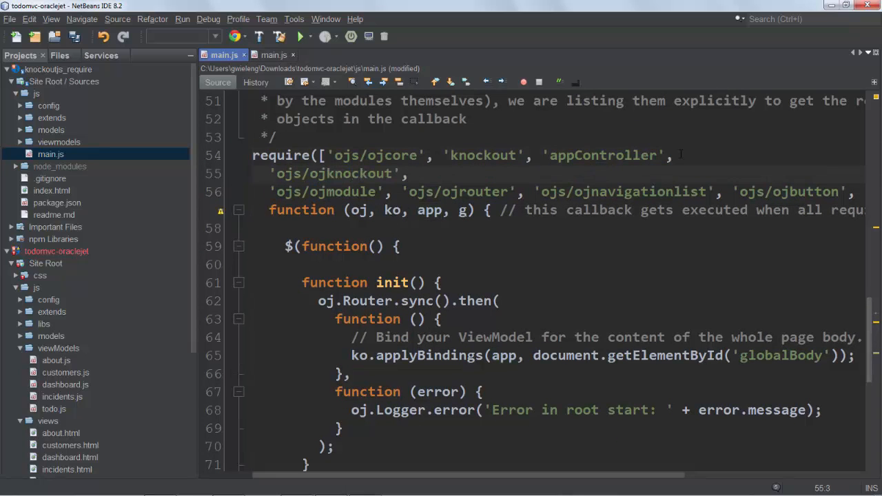
{"action": "type", "text": "'config/global',"}
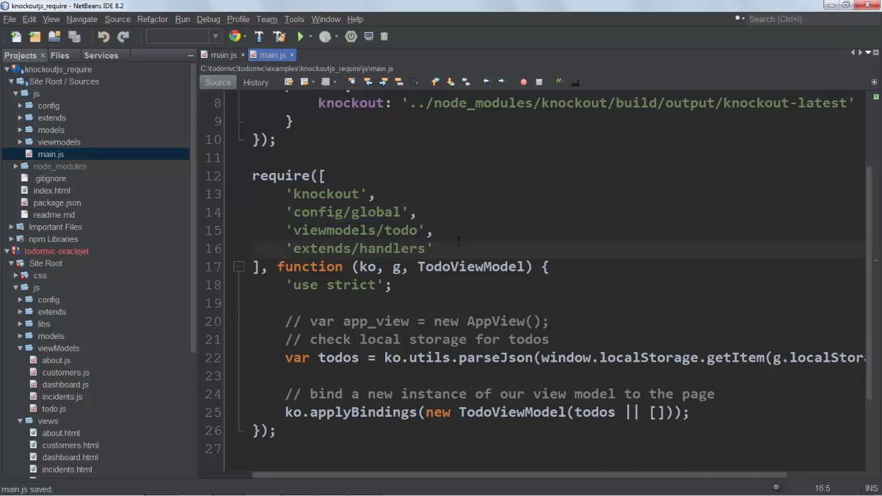
Add 'extends/handlers' to the JET main.js require list
{"action": "left_click", "coordinate": [220, 55]}
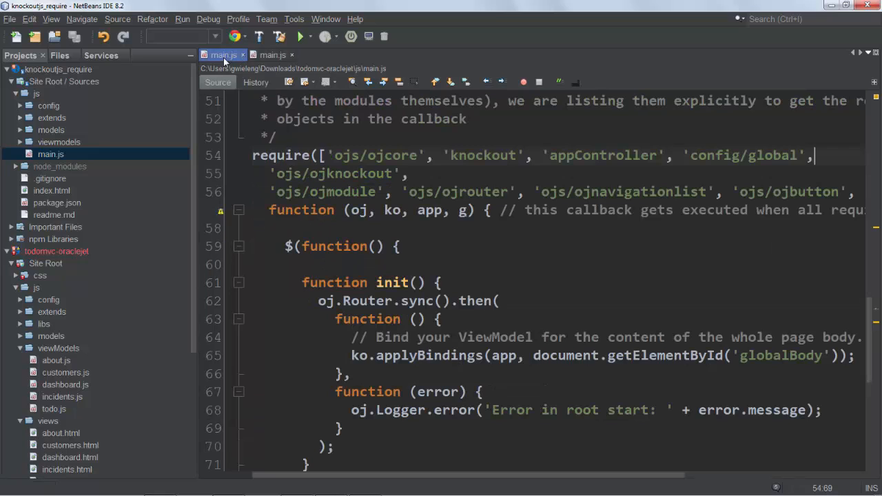
{"action": "key", "text": "enter"}
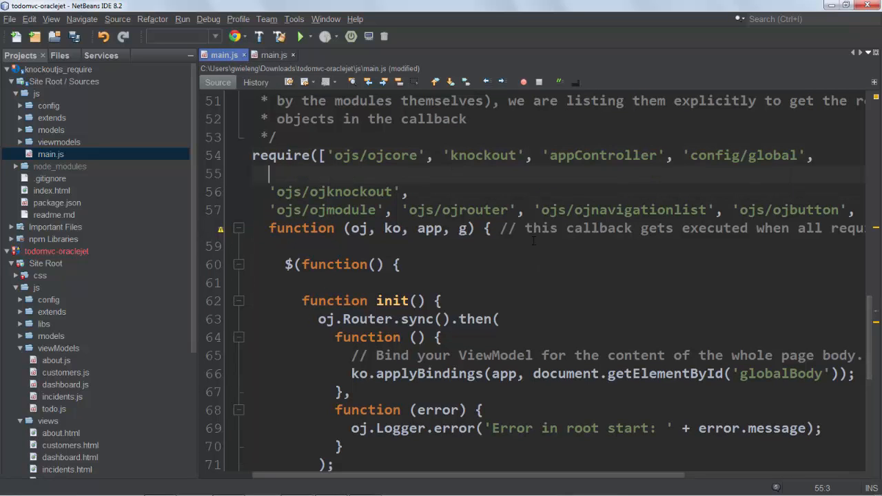
{"action": "type", "text": "'extends/handlers',"}
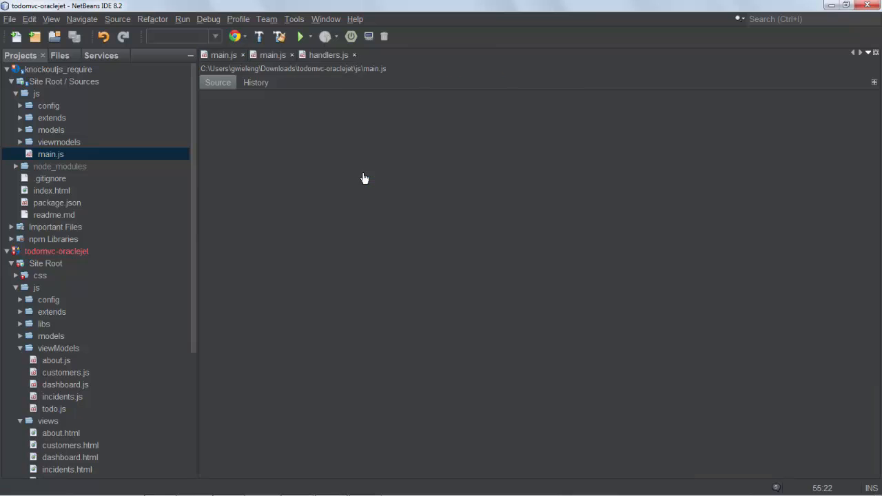
Open the extends/handlers.js file and review it
{"action": "left_click", "coordinate": [328, 54]}
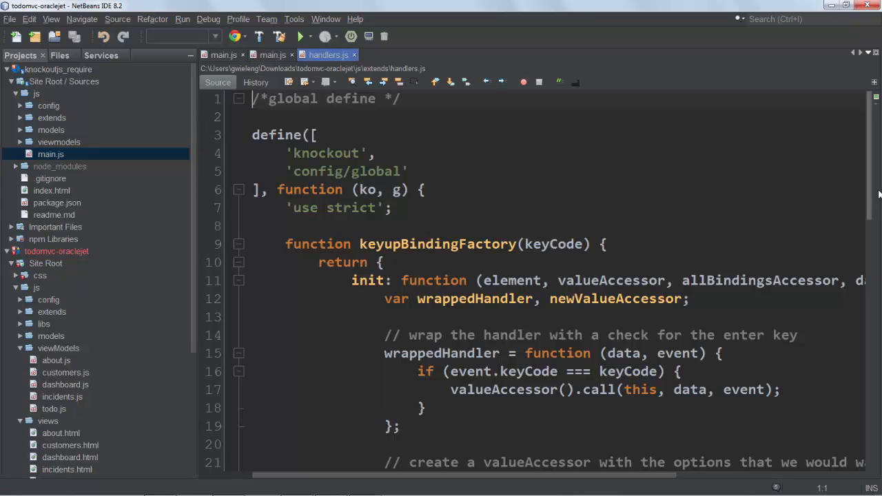
{"action": "scroll", "scroll_direction": "down", "scroll_amount": 3}
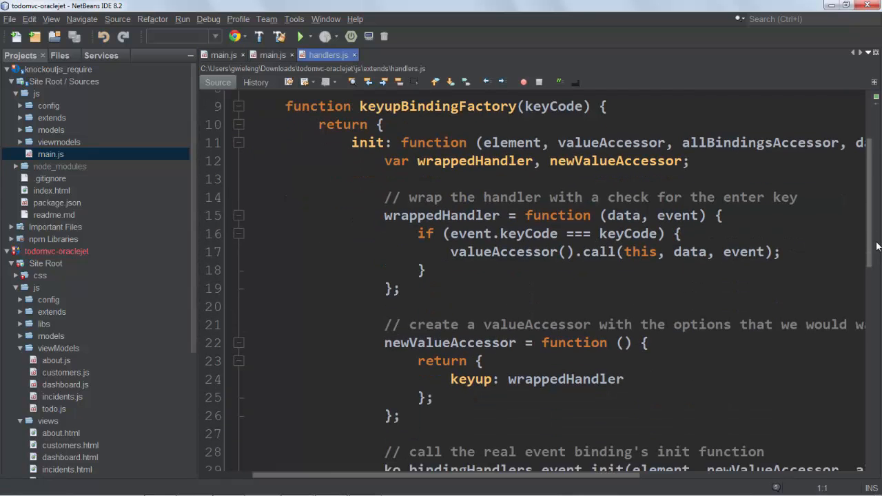
{"action": "left_click", "coordinate": [679, 234]}
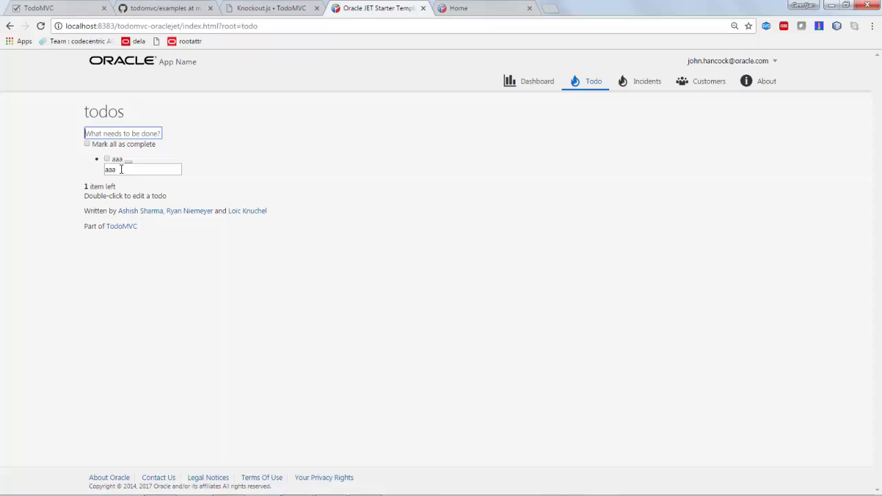
{"action": "mouse_move", "coordinate": [143, 286]}
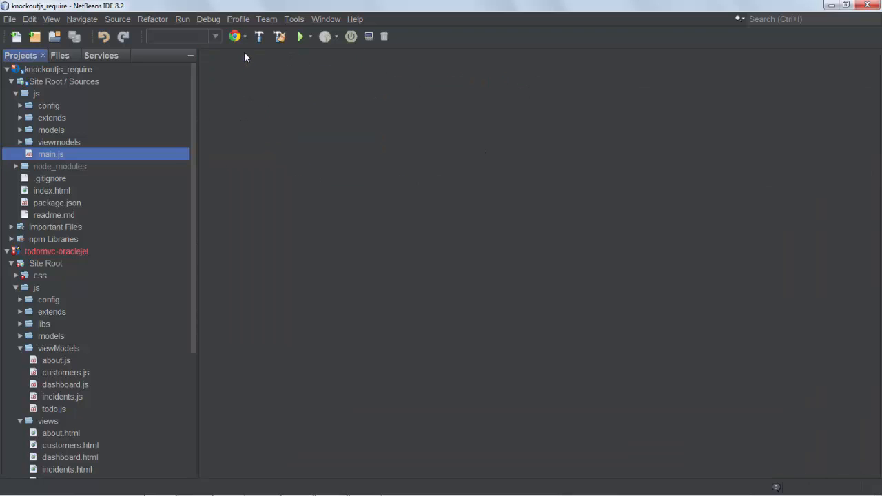
Link node_modules/todomvc-common/base.css and todomvc-app-css/index.css in index.html's head
{"action": "double_click", "coordinate": [52, 190]}
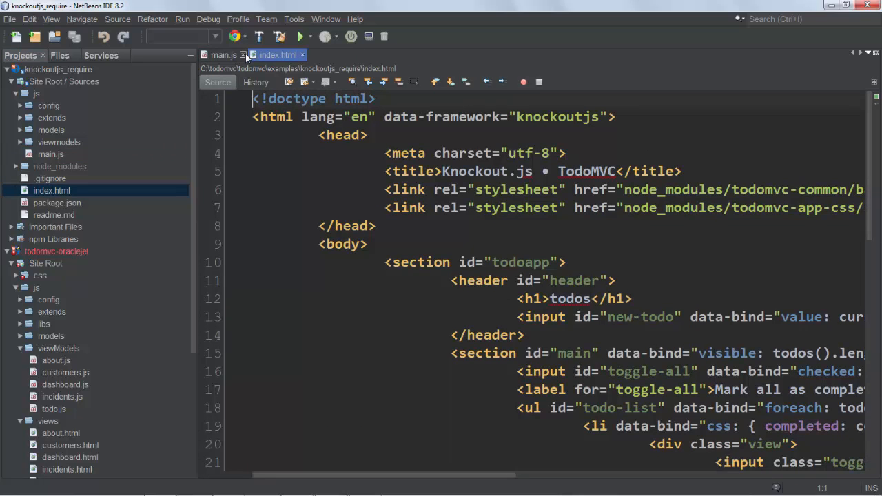
{"action": "left_click", "coordinate": [244, 55]}
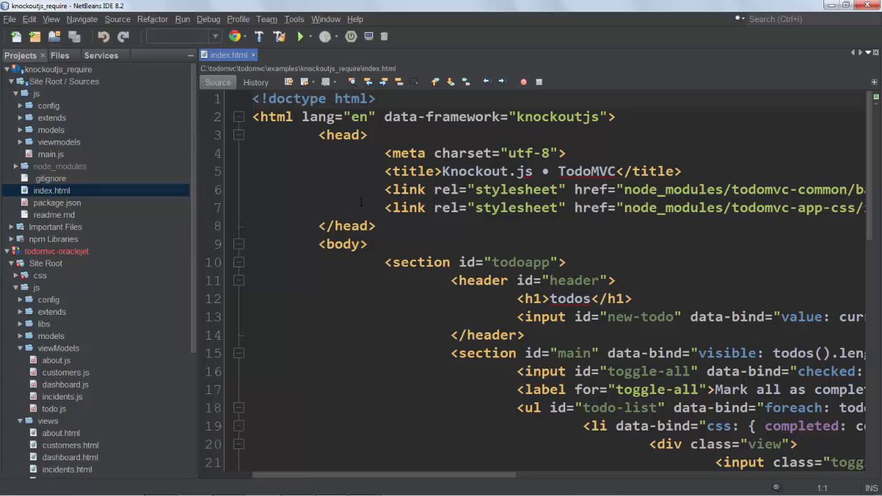
{"action": "left_click", "coordinate": [259, 190]}
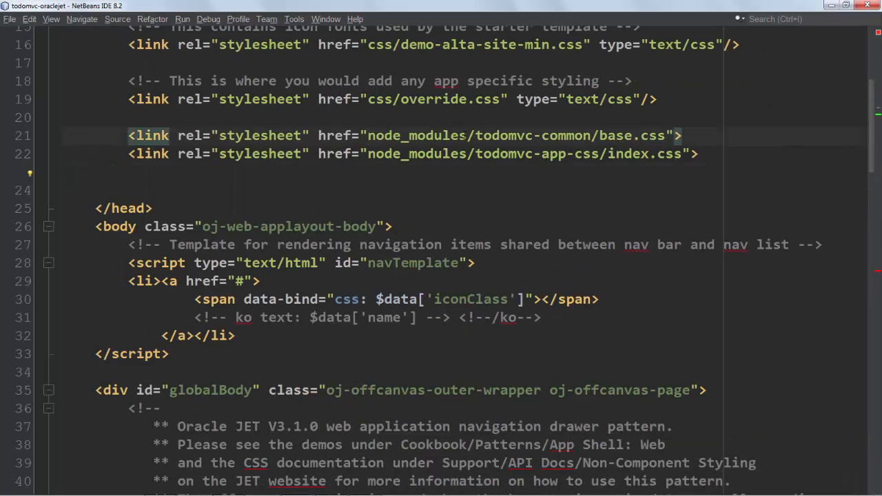
{"action": "type", "text": "js/"}
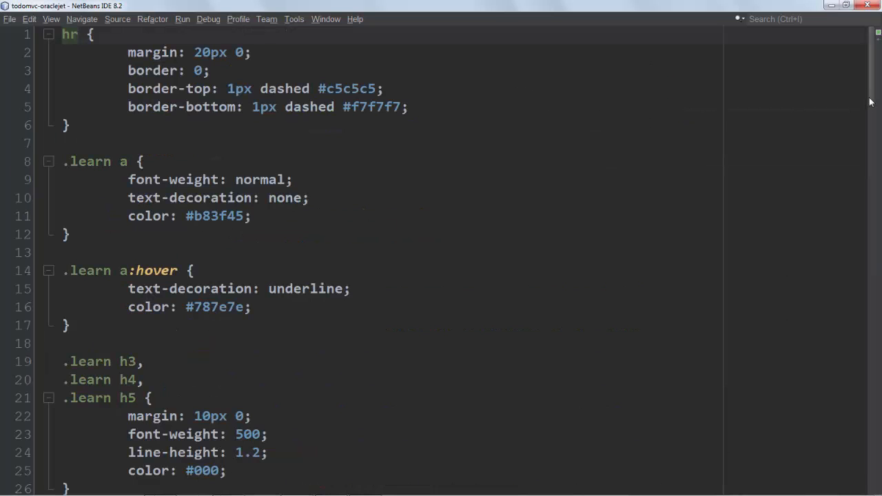
Wrap the html, body margin/padding rule in /* */ comments
{"action": "scroll", "scroll_direction": "down", "scroll_amount": 3}
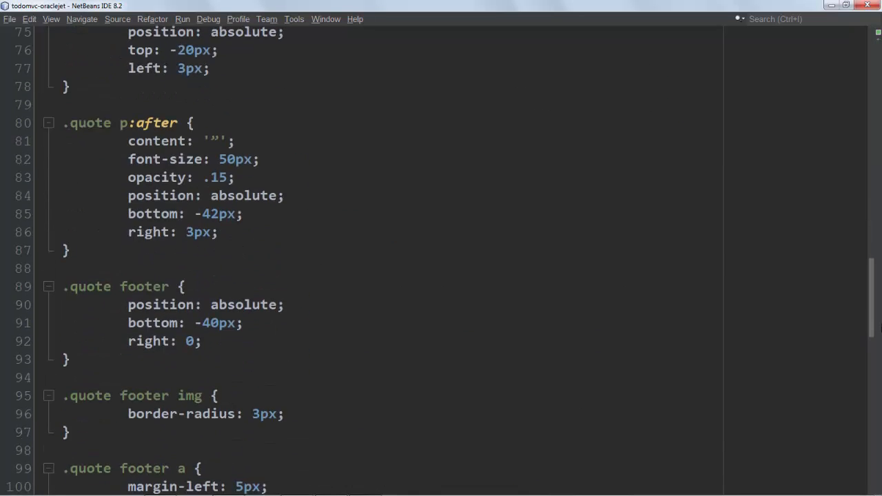
{"action": "scroll", "scroll_direction": "down", "scroll_amount": 3}
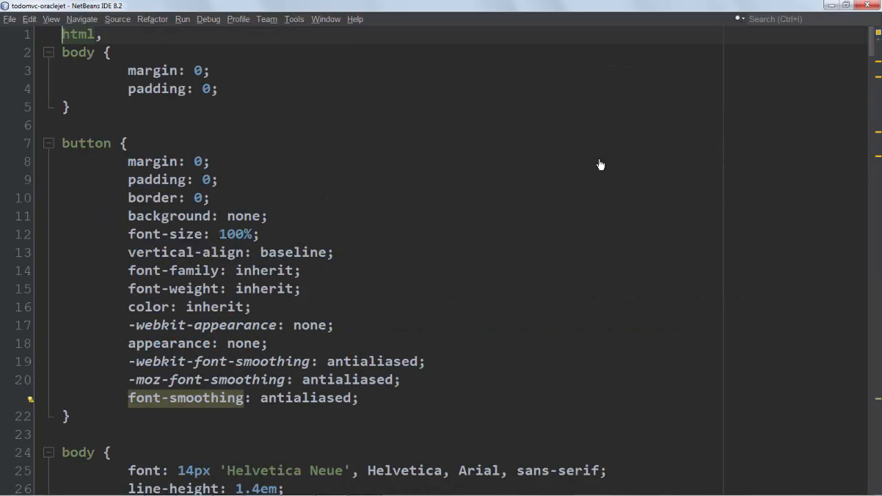
{"action": "left_click_drag", "start_coordinate": [62, 34], "coordinate": [69, 106]}
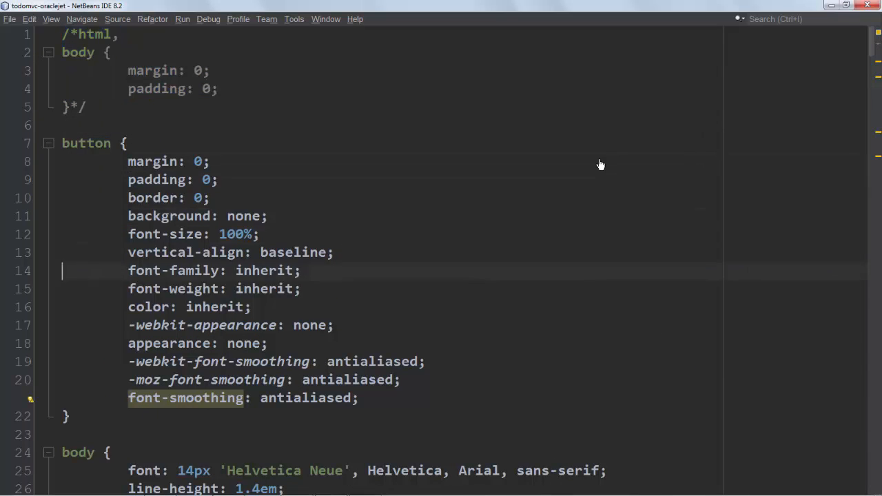
{"action": "scroll", "scroll_direction": "down", "scroll_amount": 3}
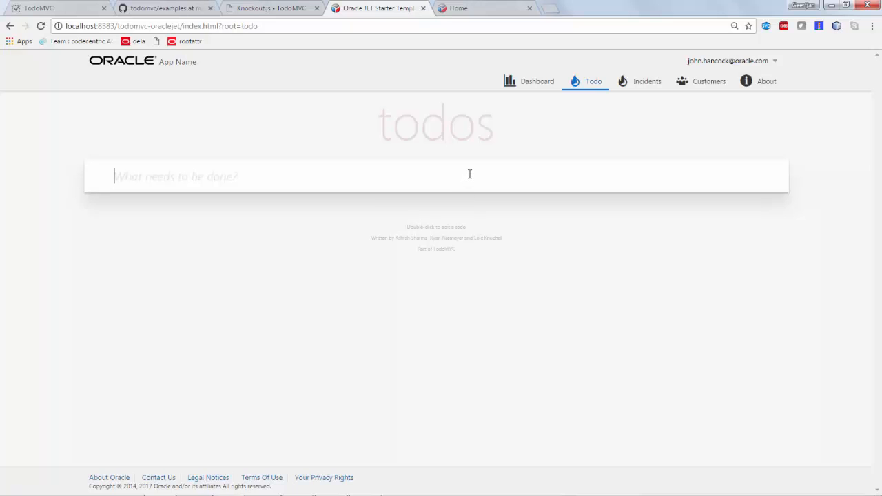
Add todos 'aaa' and 'sss' on the reloaded Todo page
{"action": "type", "text": "s"}
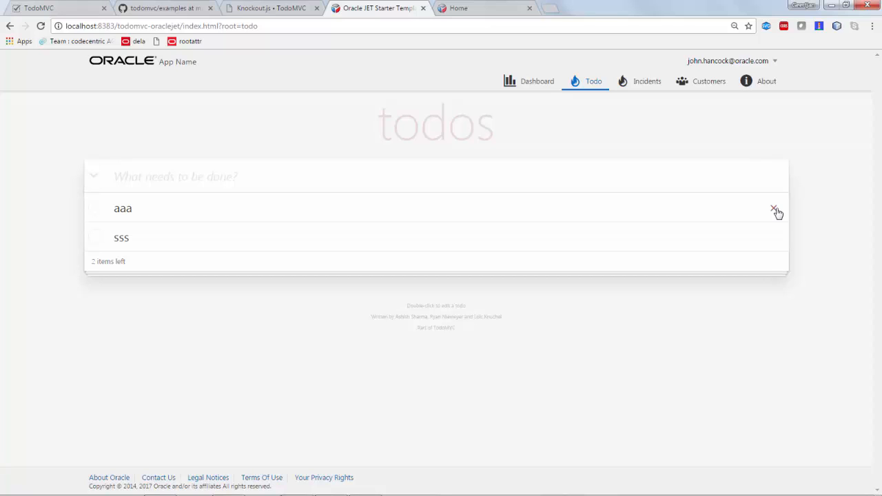
{"action": "mouse_move", "coordinate": [739, 212]}
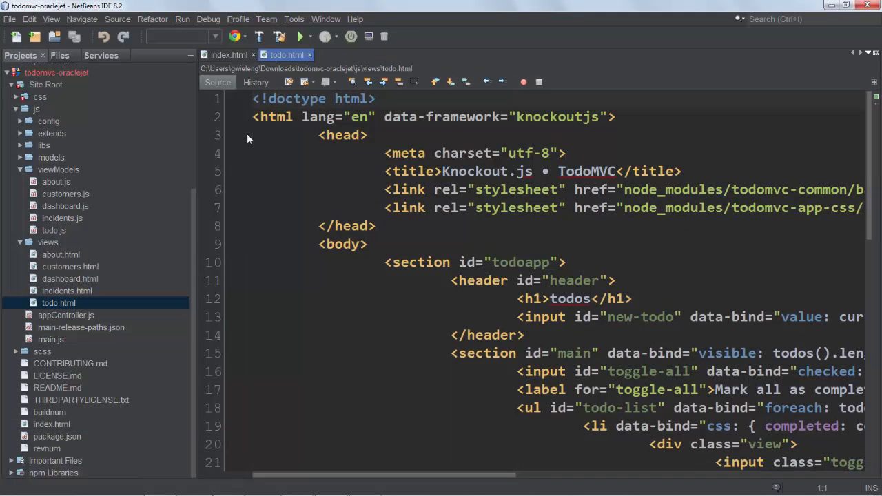
Find $root in views/todo.html and Replace All with $parent
{"action": "left_click", "coordinate": [253, 55]}
{"action": "type", "text": "remove"}
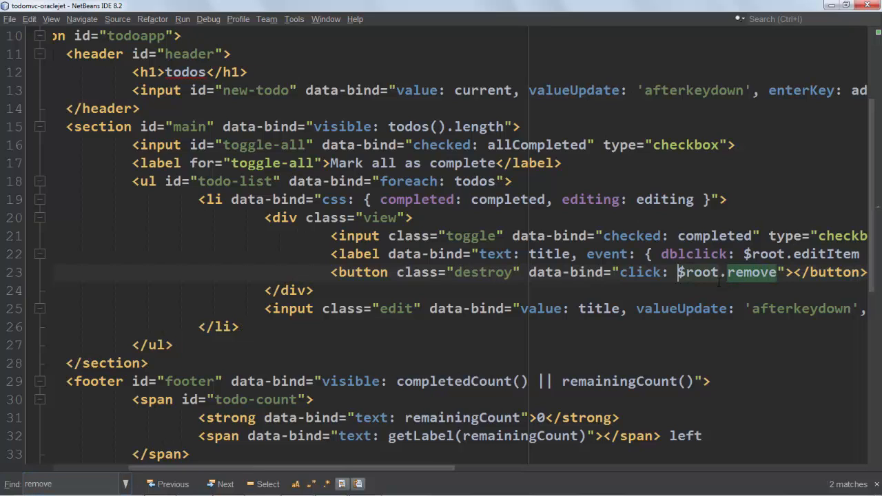
{"action": "double_click", "coordinate": [698, 272]}
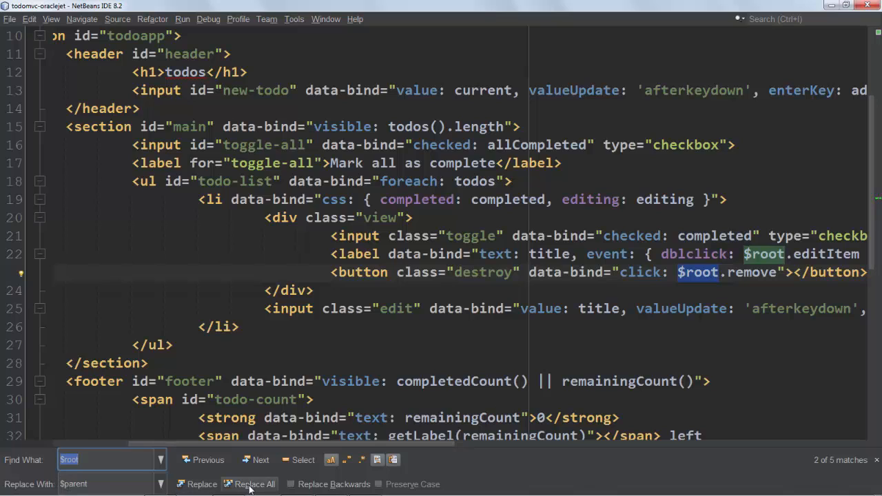
{"action": "left_click", "coordinate": [255, 484]}
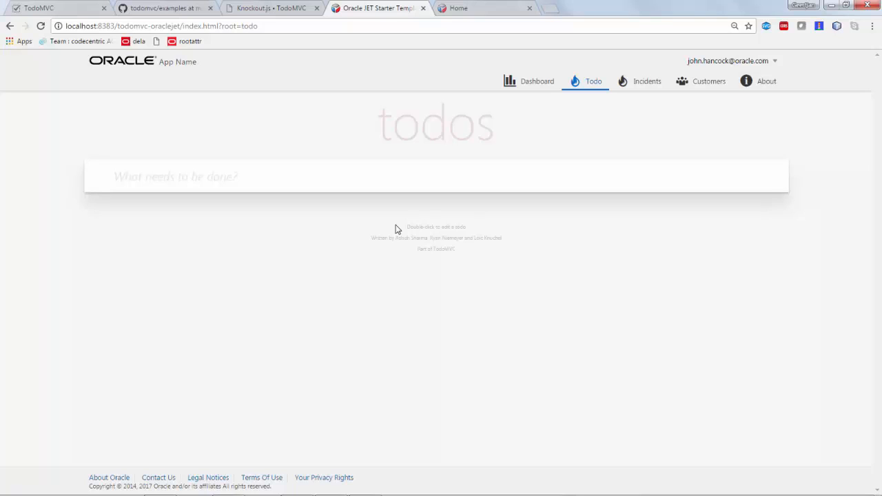
Add the todo 'do some shopping', then delete it
{"action": "type", "text": "do some shop"}
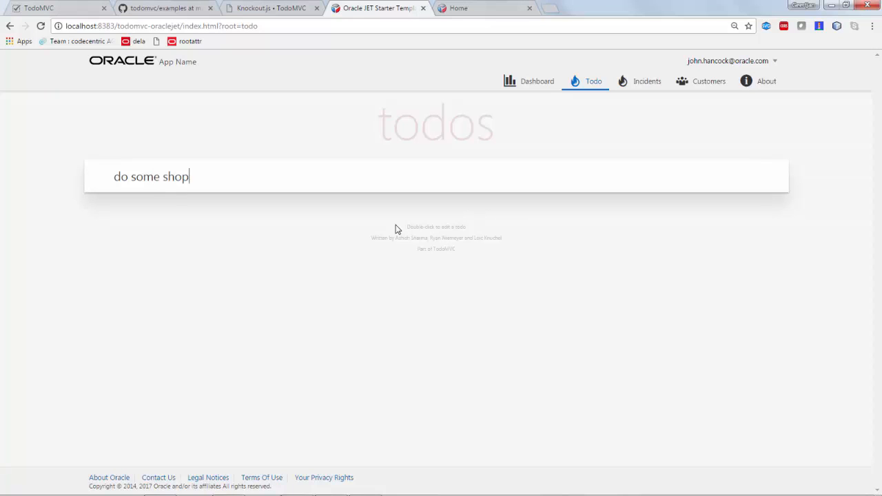
{"action": "type", "text": "ping"}
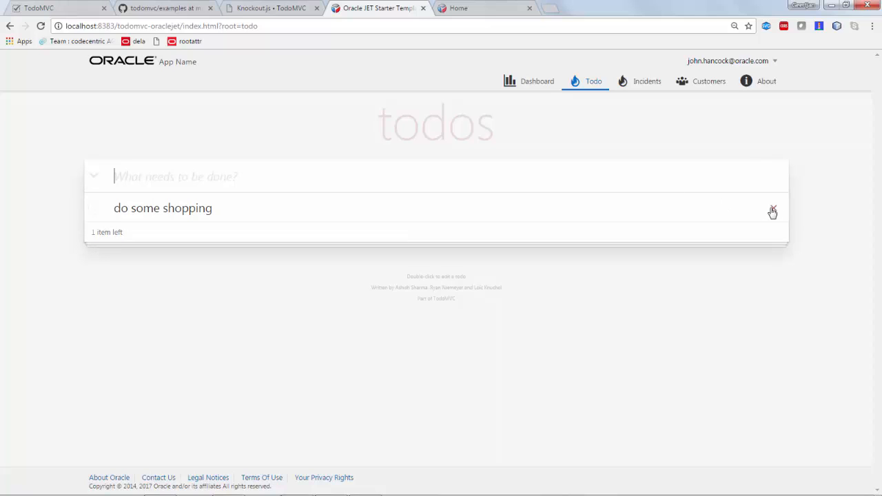
{"action": "left_click", "coordinate": [772, 211]}
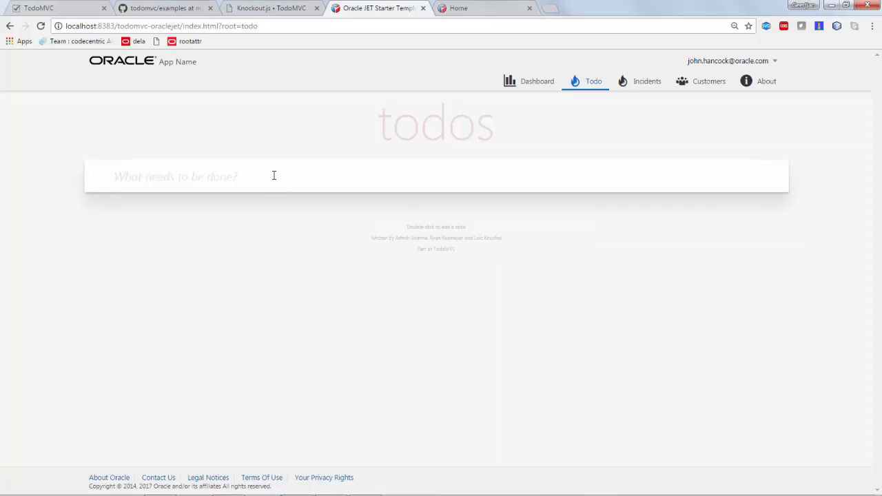
Add 'hello world', edit it to 'hello worldaaaa', complete it, and clear completed
{"action": "type", "text": "hello world"}
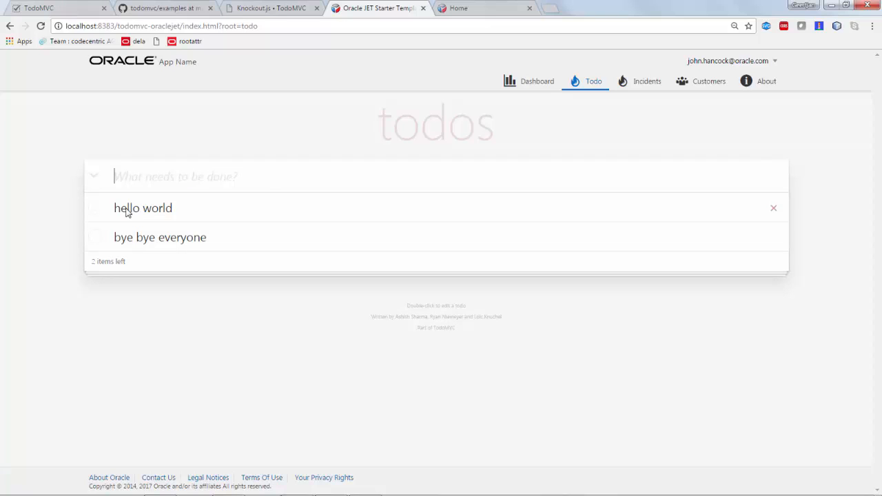
{"action": "type", "text": "aaaa"}
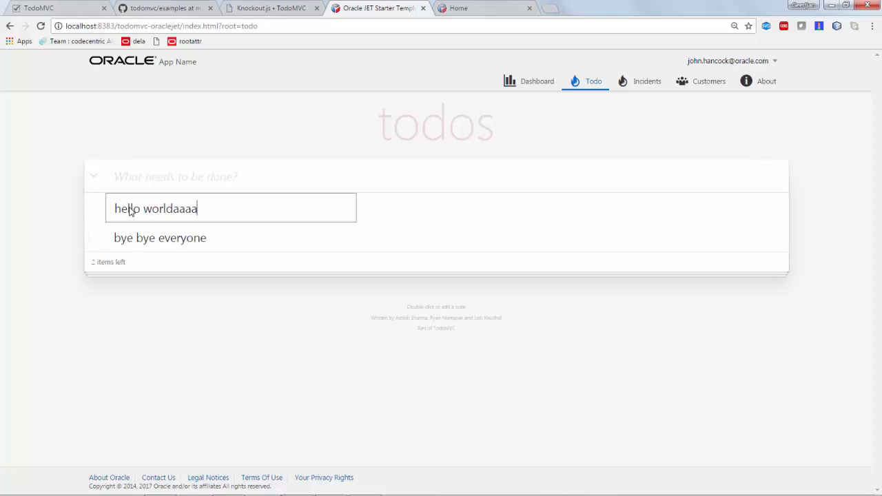
{"action": "left_click", "coordinate": [95, 208]}
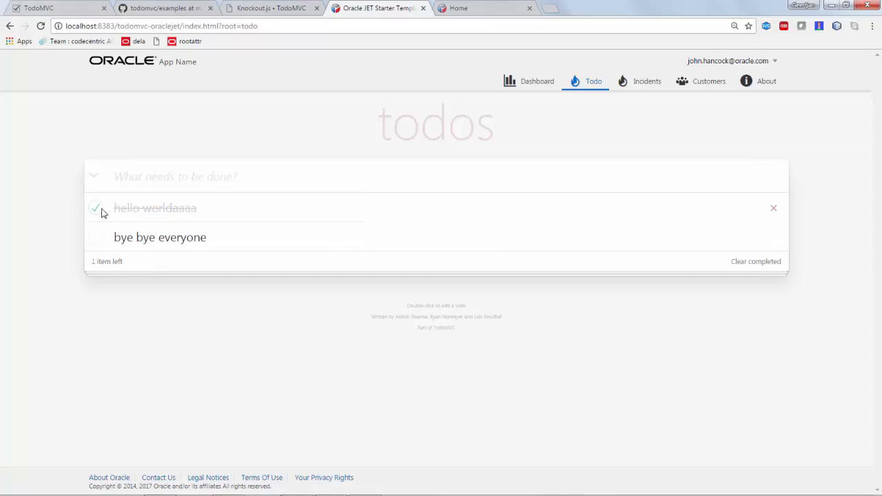
{"action": "mouse_move", "coordinate": [760, 276]}
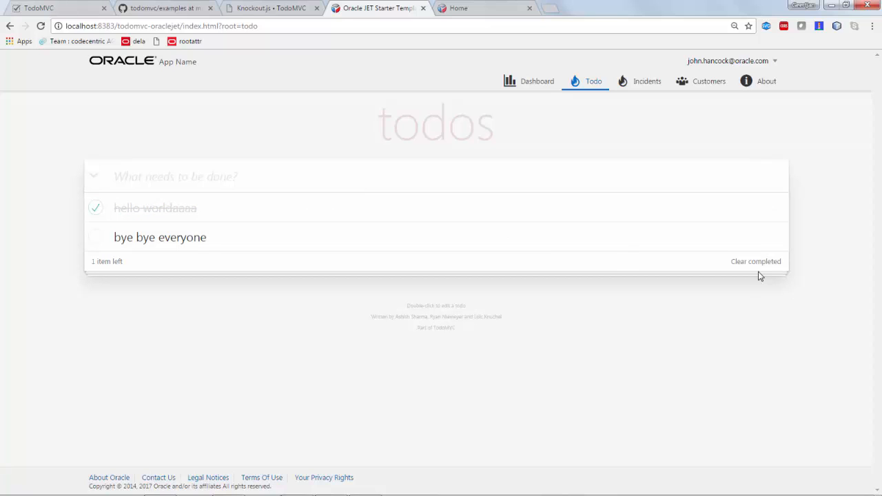
{"action": "left_click", "coordinate": [756, 261]}
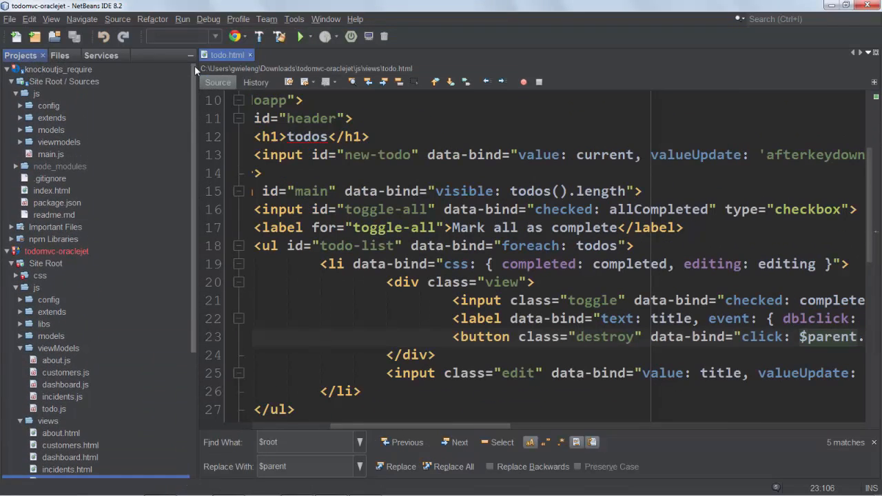
Collapse todomvc-oraclejet and expand the Knockout project's viewmodels folder
{"action": "left_click", "coordinate": [10, 251]}
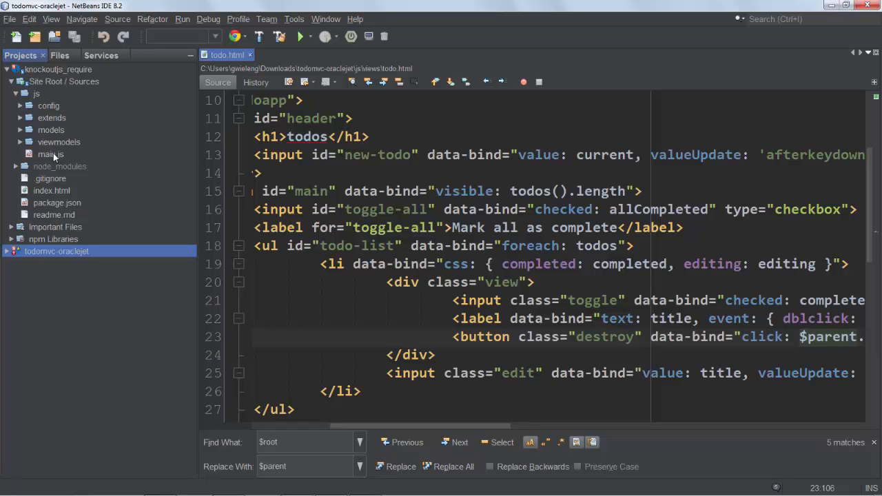
{"action": "mouse_move", "coordinate": [88, 136]}
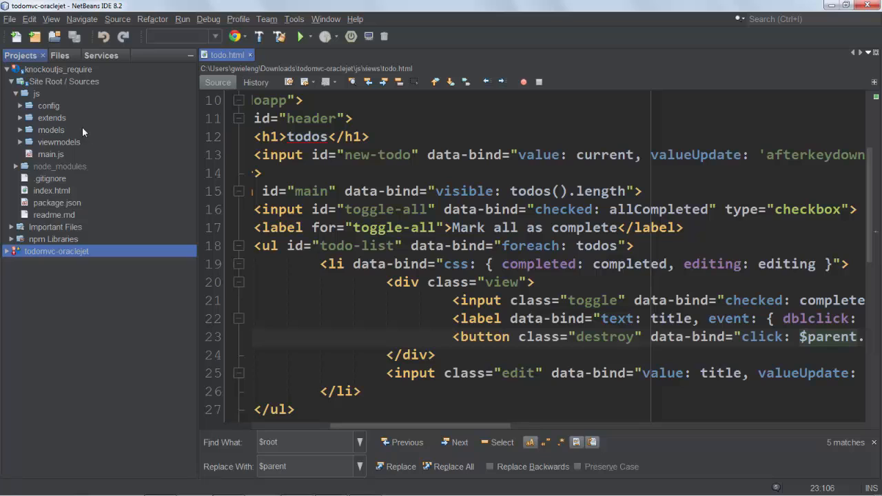
{"action": "left_click", "coordinate": [21, 142]}
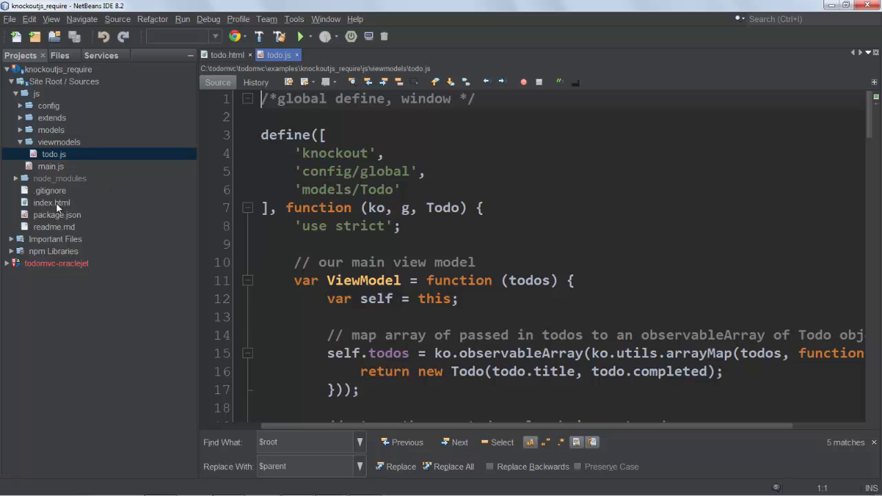
Open the Knockout index.html and expand the todomvc-oraclejet js folder
{"action": "left_click", "coordinate": [52, 202]}
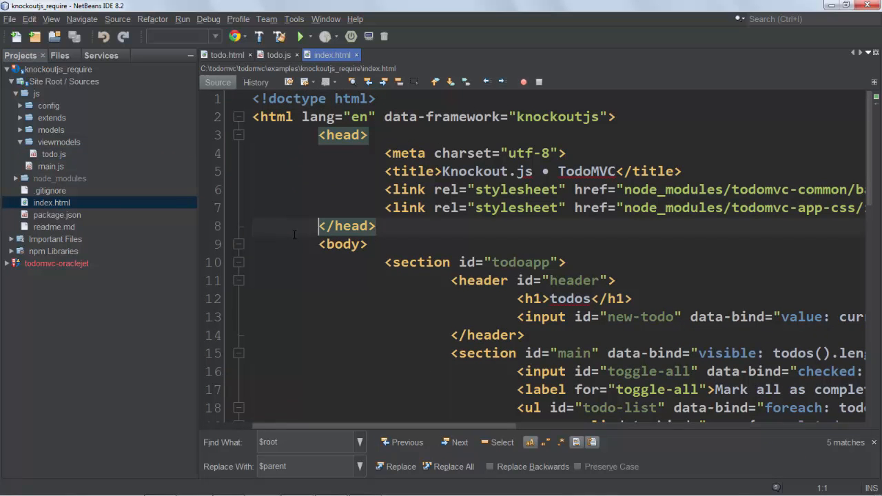
{"action": "left_click", "coordinate": [297, 227]}
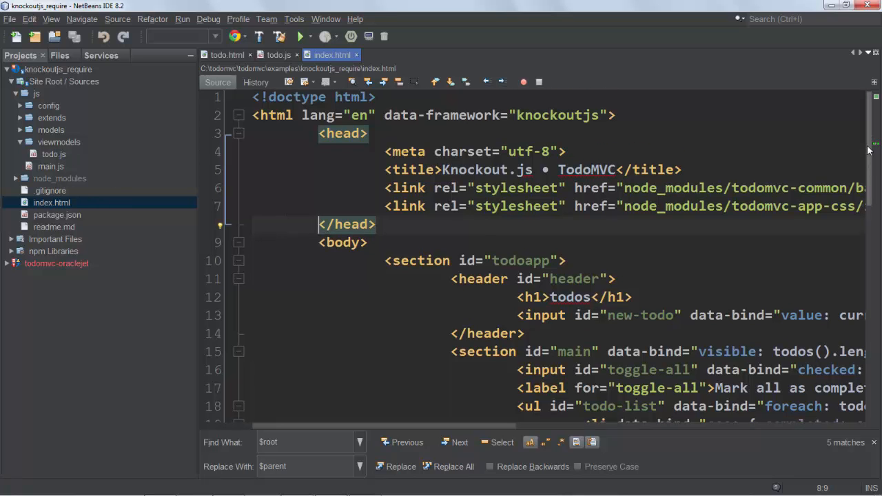
{"action": "scroll", "scroll_direction": "down", "scroll_amount": 3}
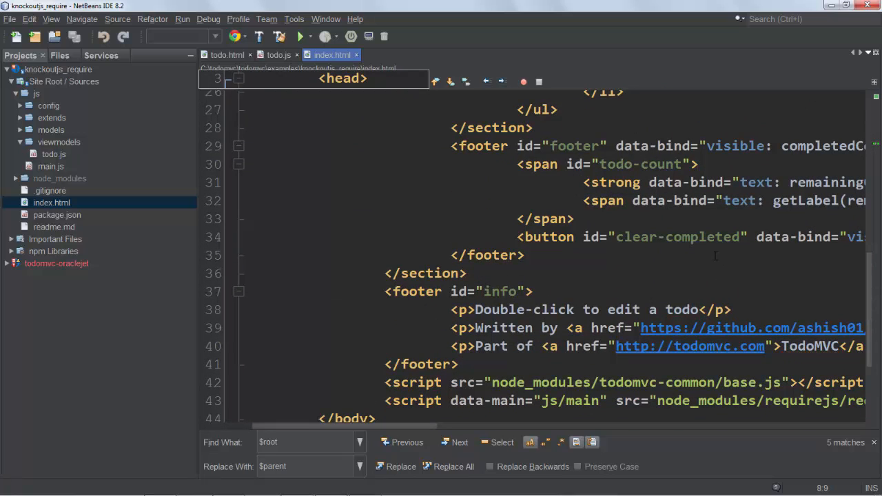
{"action": "mouse_move", "coordinate": [93, 164]}
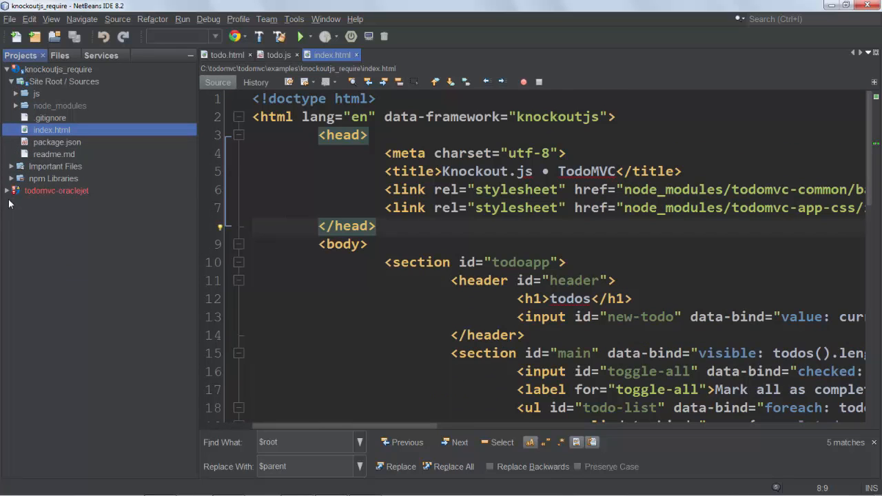
{"action": "left_click", "coordinate": [7, 191]}
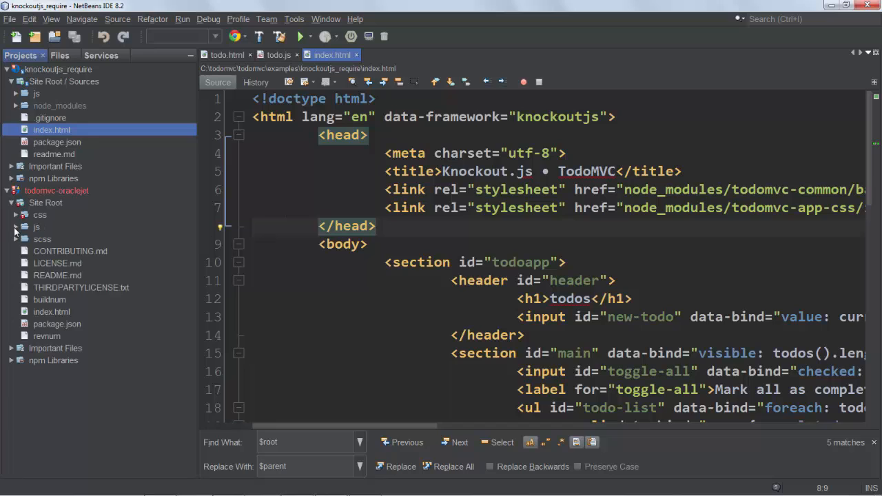
{"action": "left_click", "coordinate": [17, 226]}
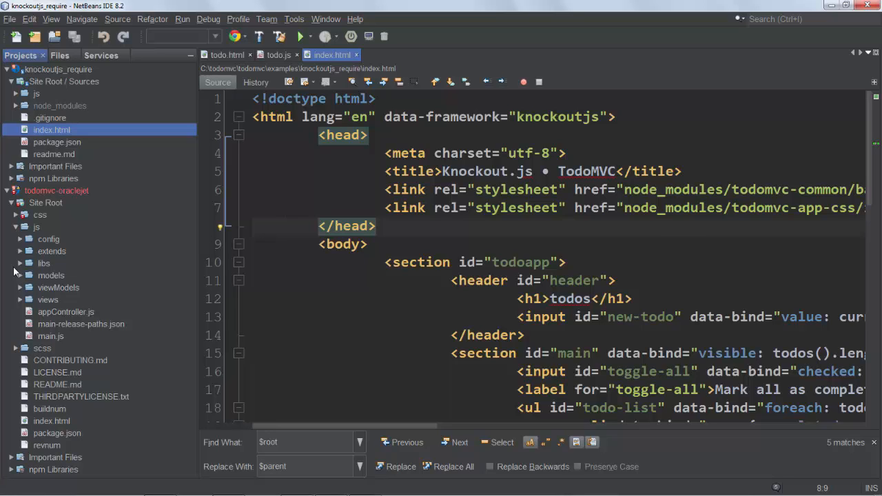
{"action": "mouse_move", "coordinate": [15, 273]}
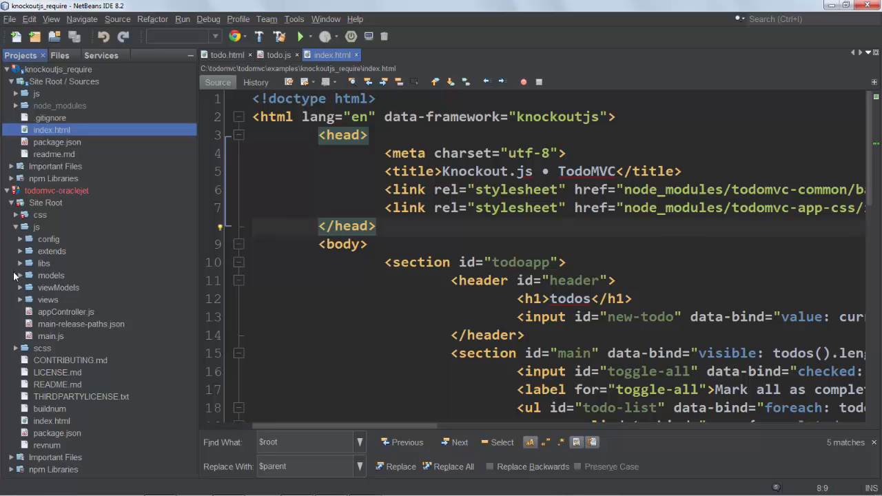
{"action": "mouse_move", "coordinate": [10, 284]}
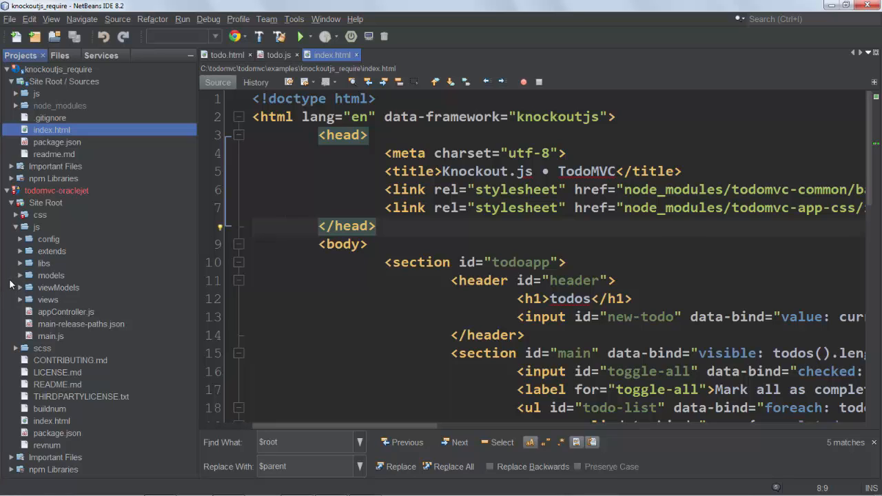